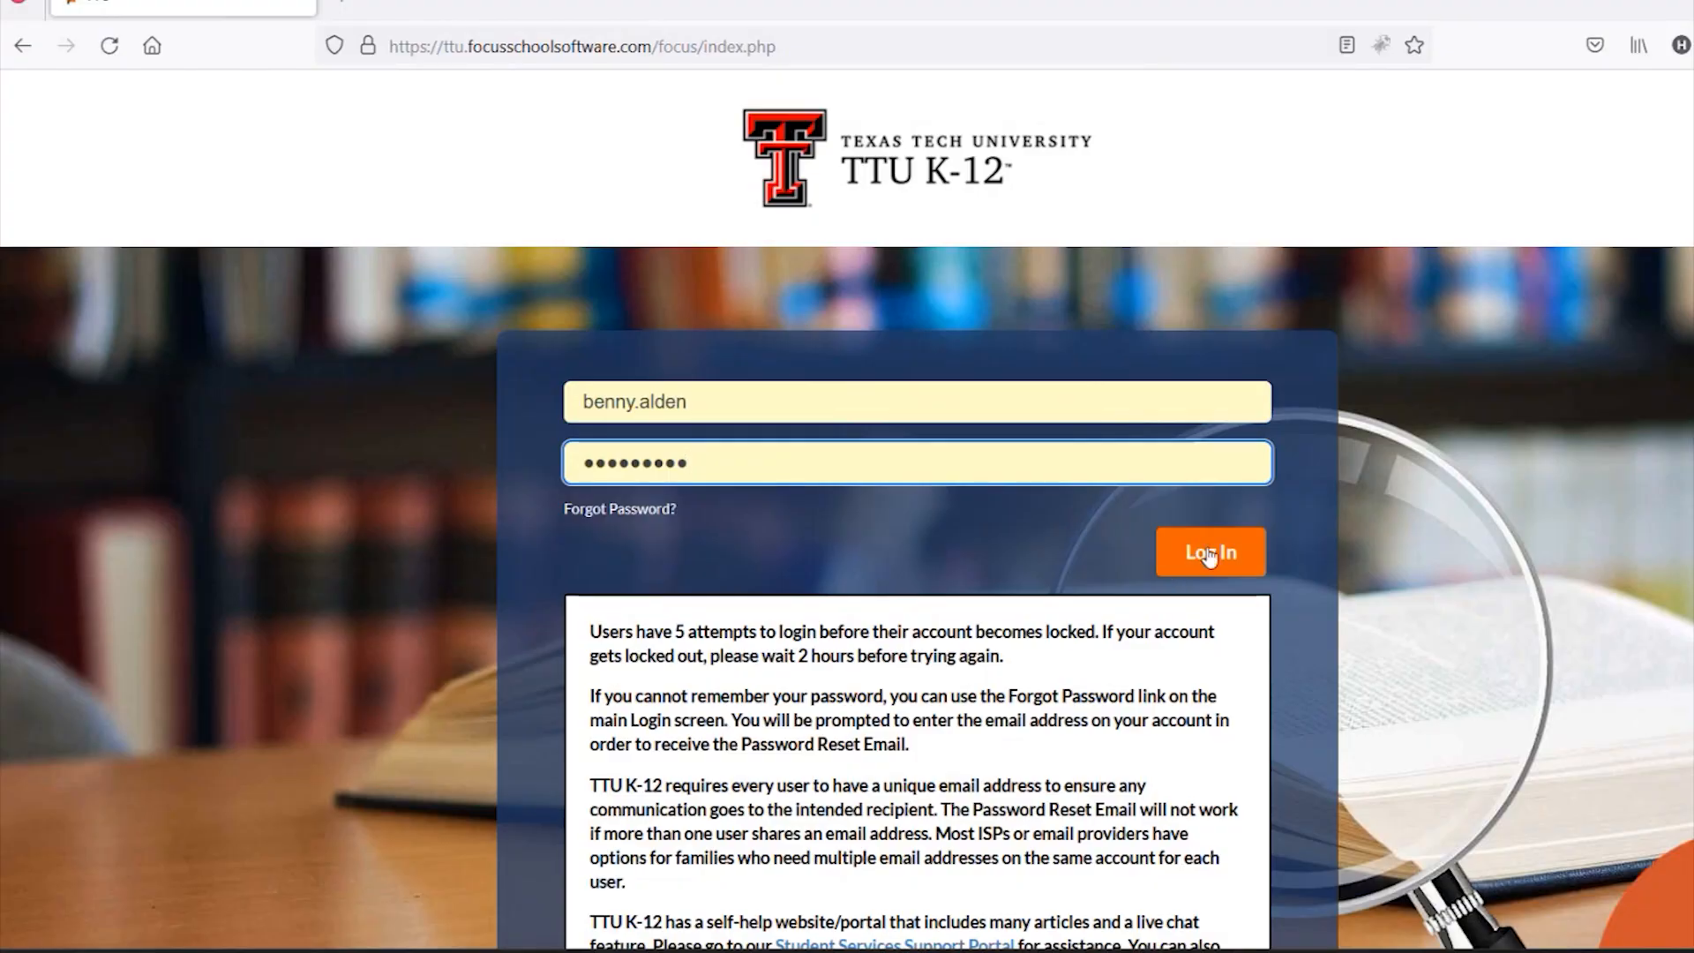
Log in to the Focus portal with the student account.
click(1209, 552)
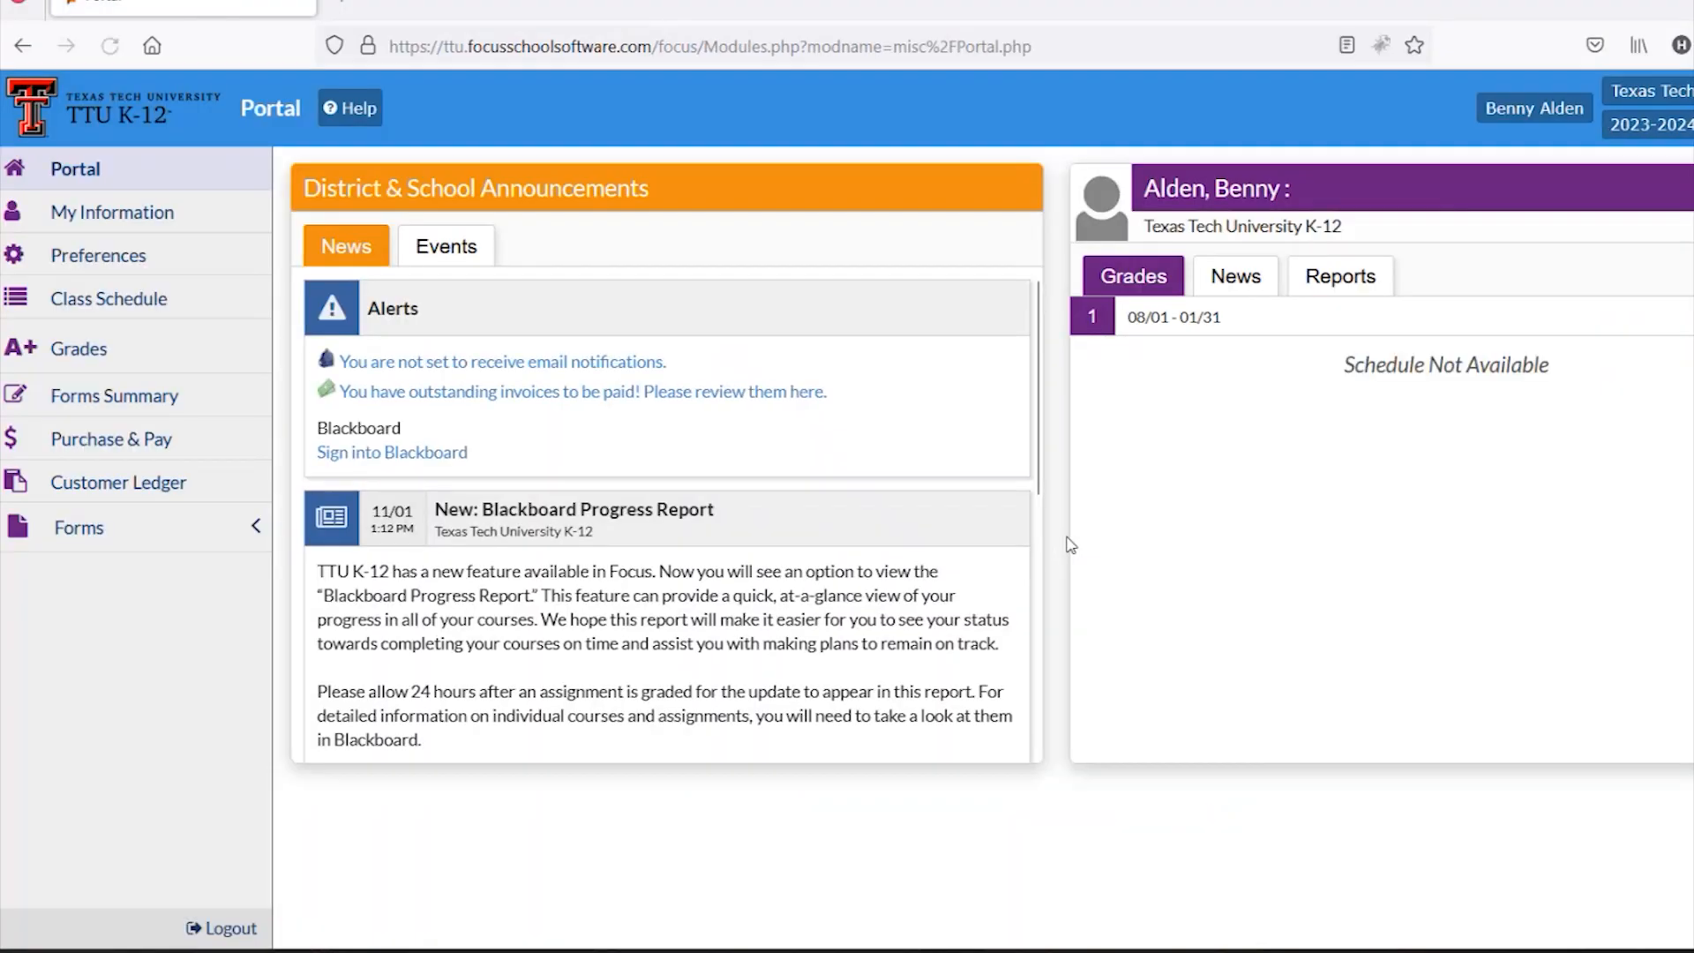
mouse_move(366, 468)
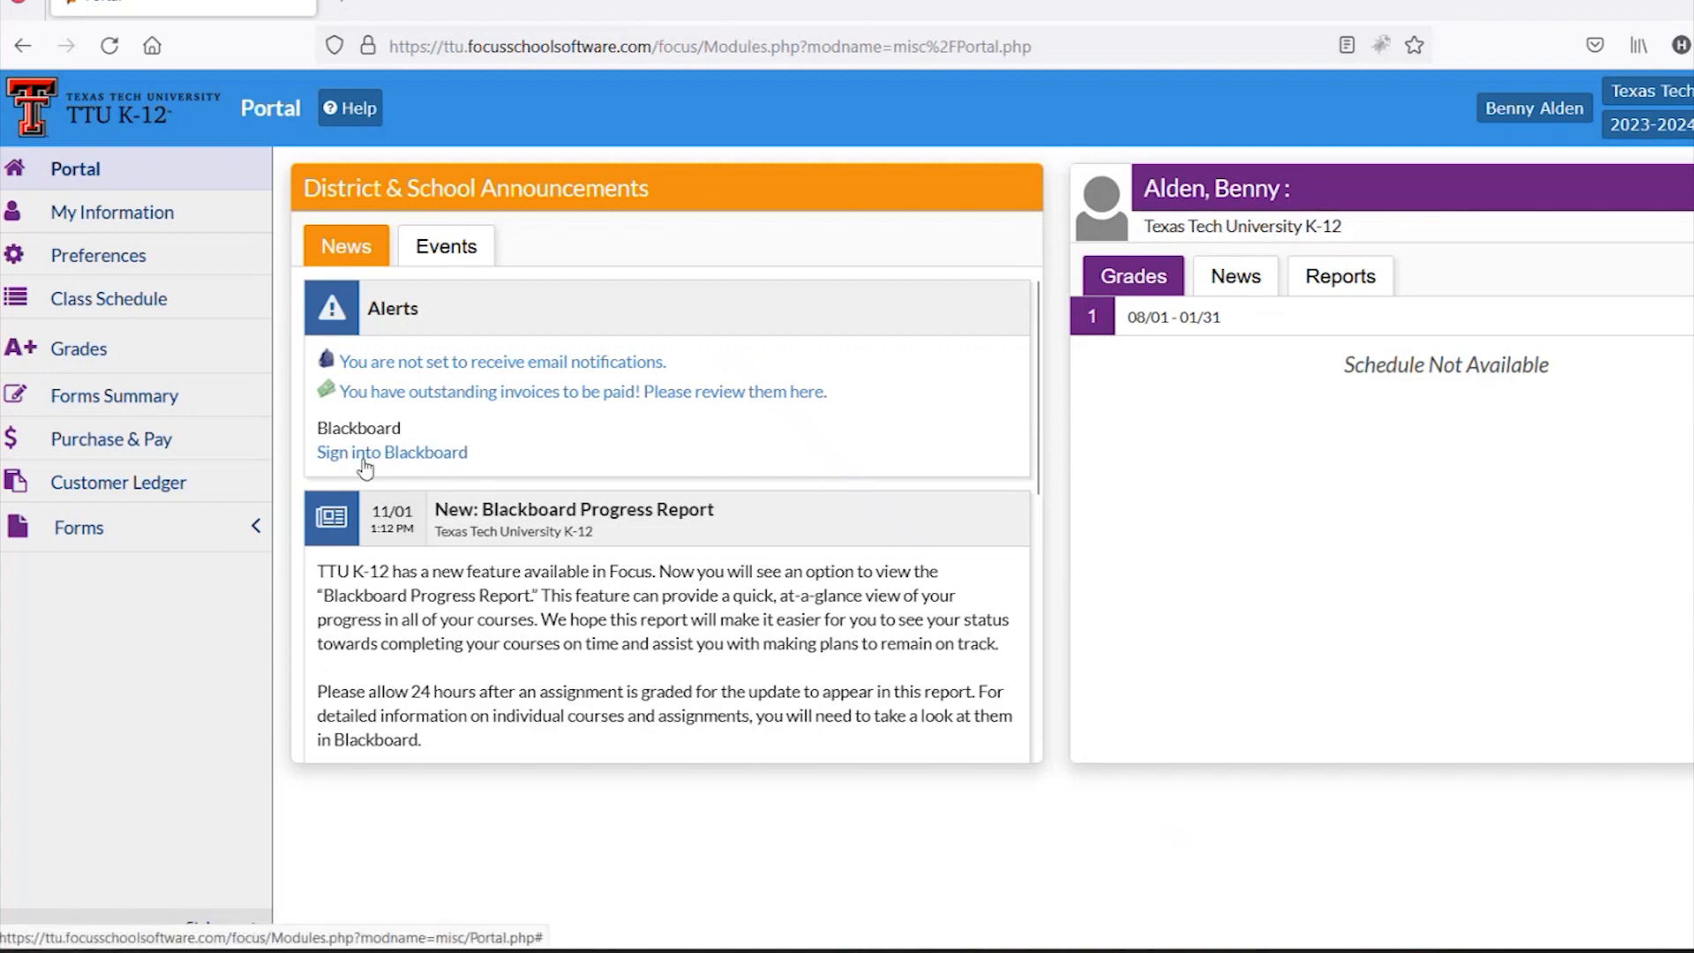
Sign into Blackboard from the portal and go to the Courses list.
click(391, 452)
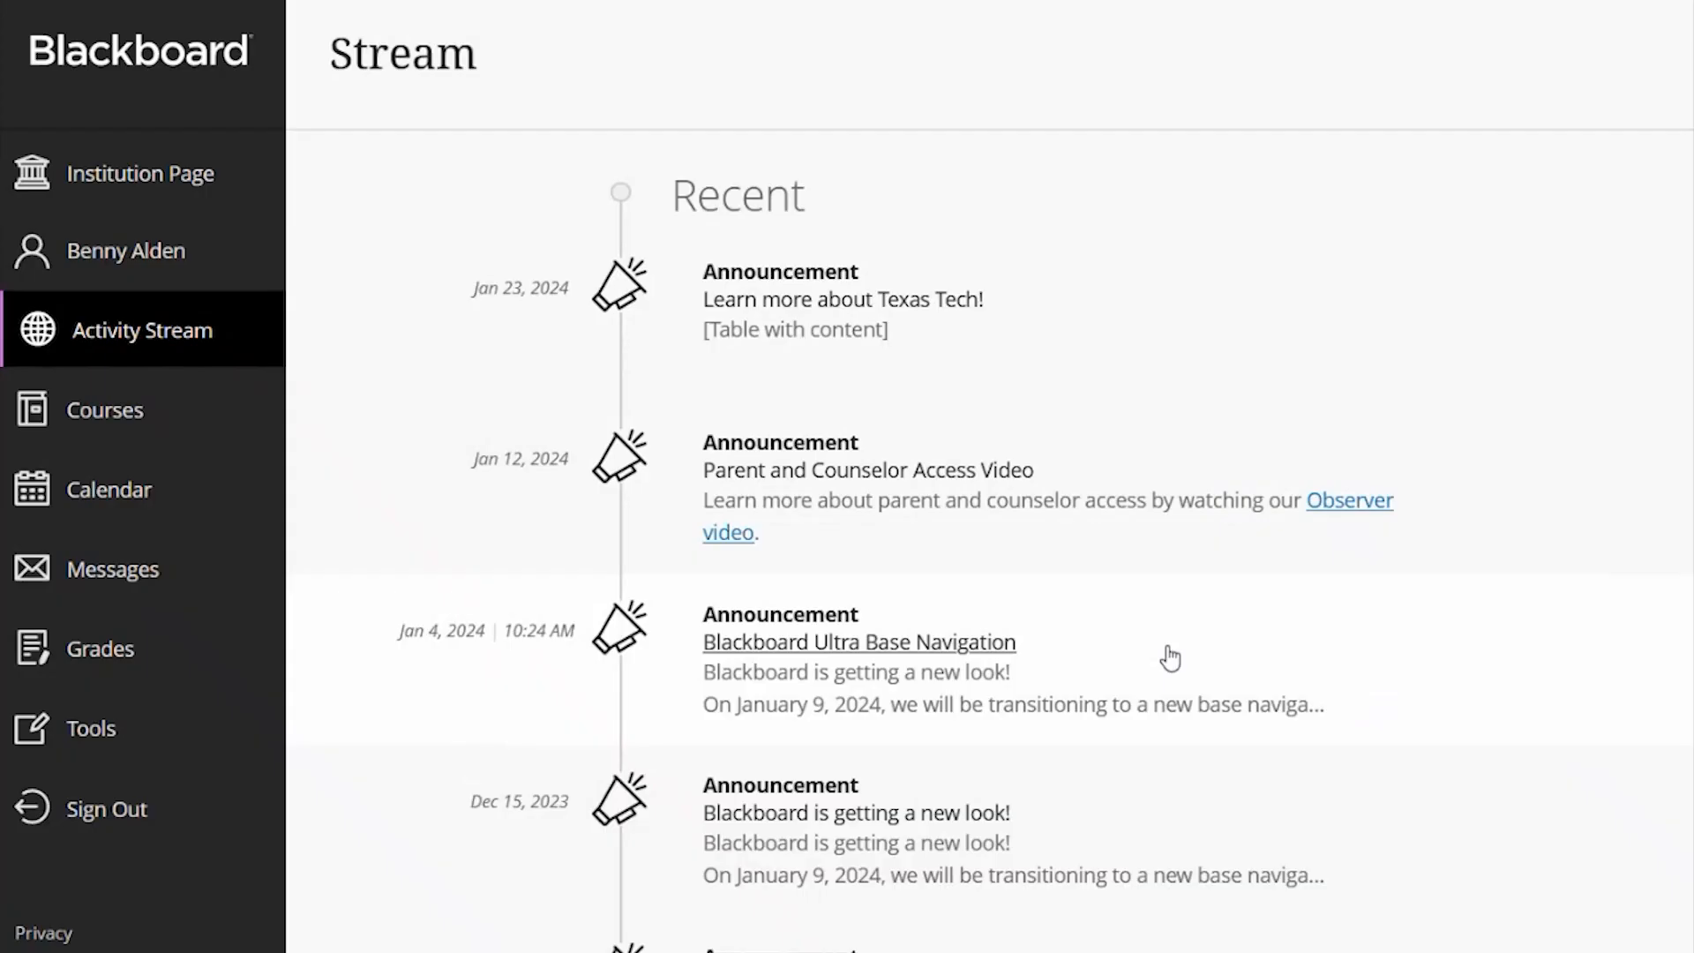
mouse_move(104, 409)
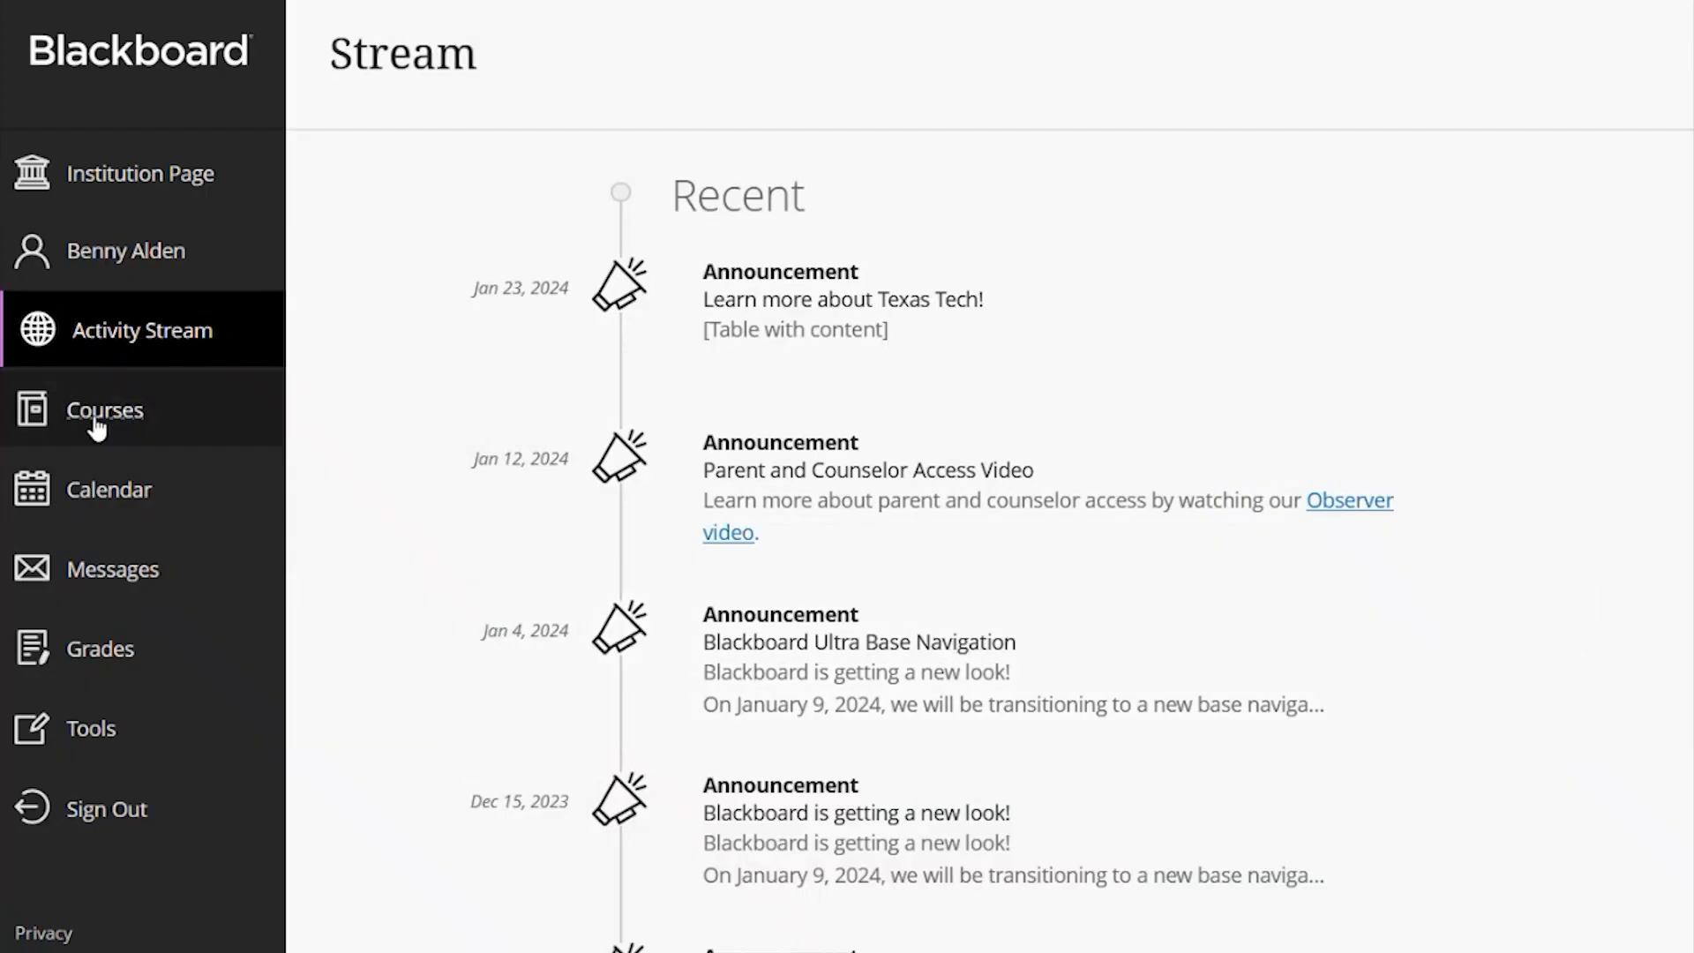
click(104, 410)
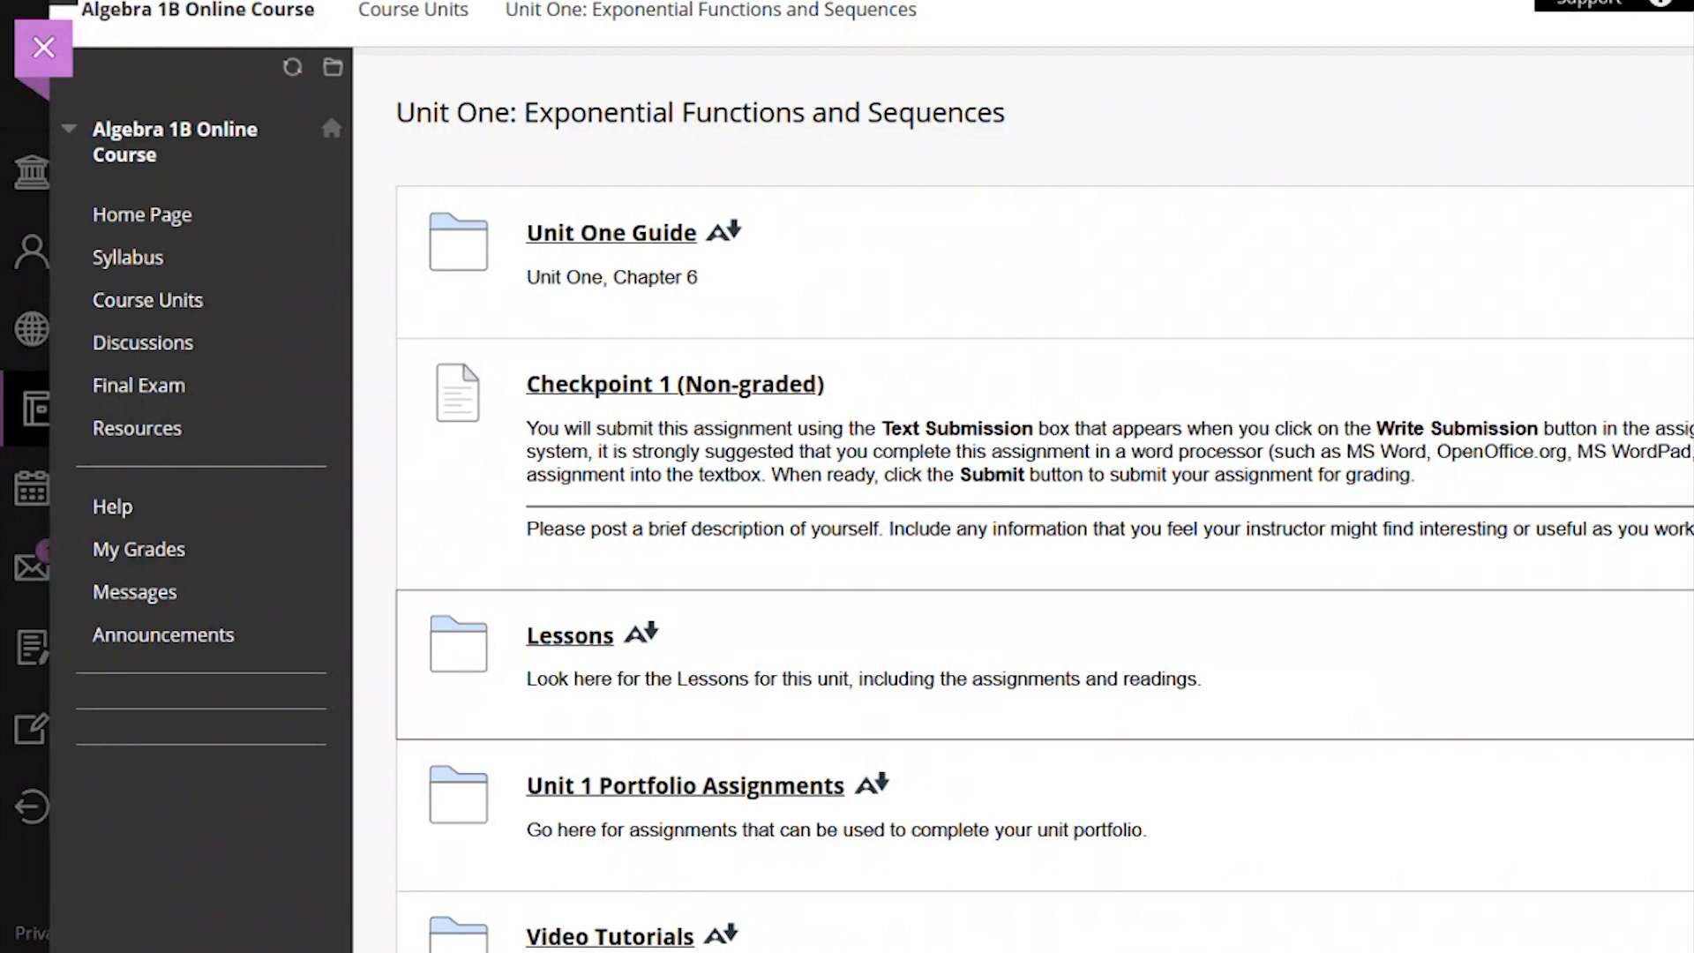
mouse_move(135, 593)
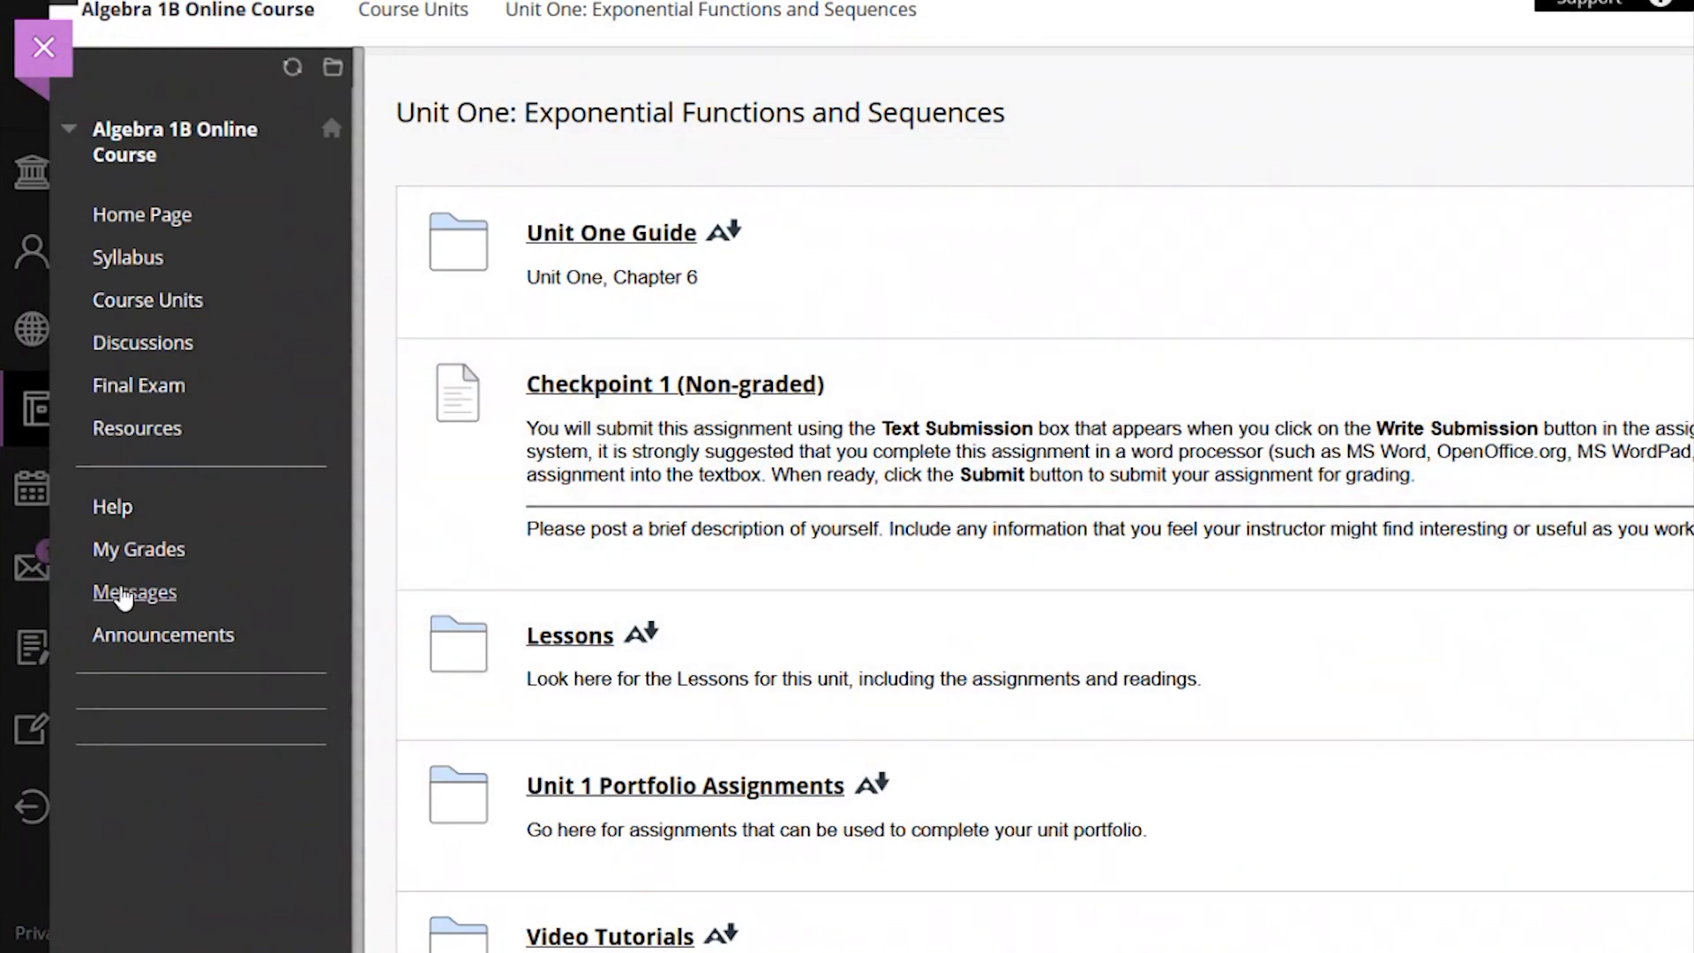
Start a new message from the Algebra 1B course's Messages inbox via Create Message.
click(134, 593)
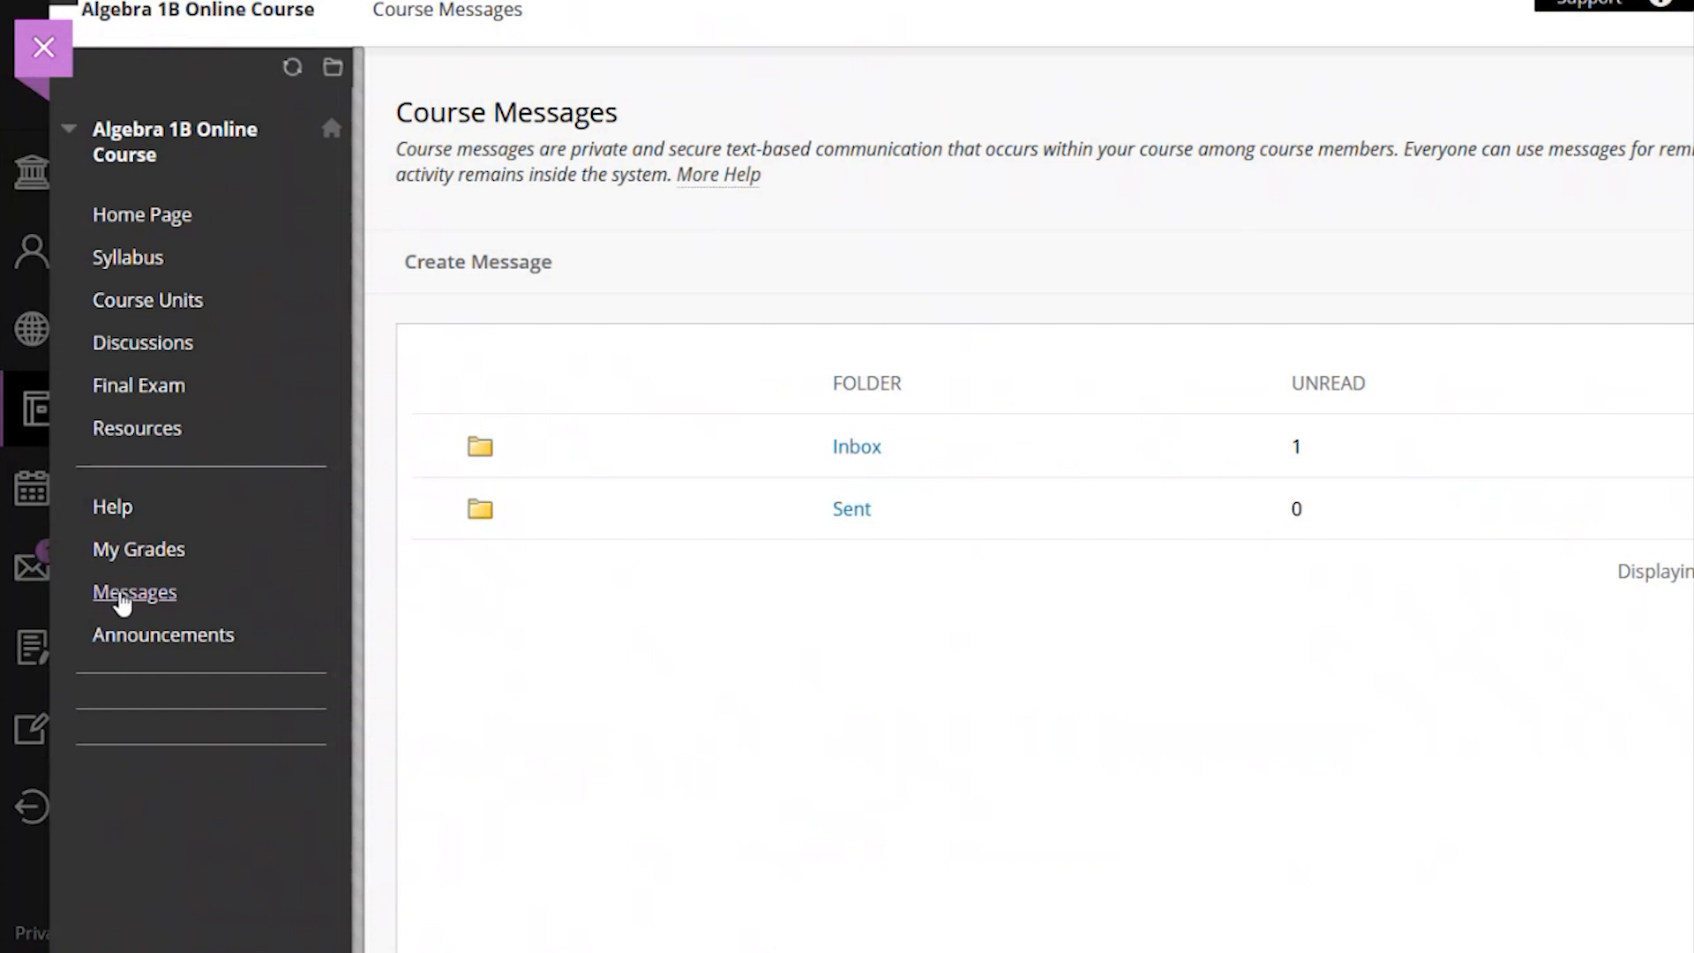
mouse_move(1324, 466)
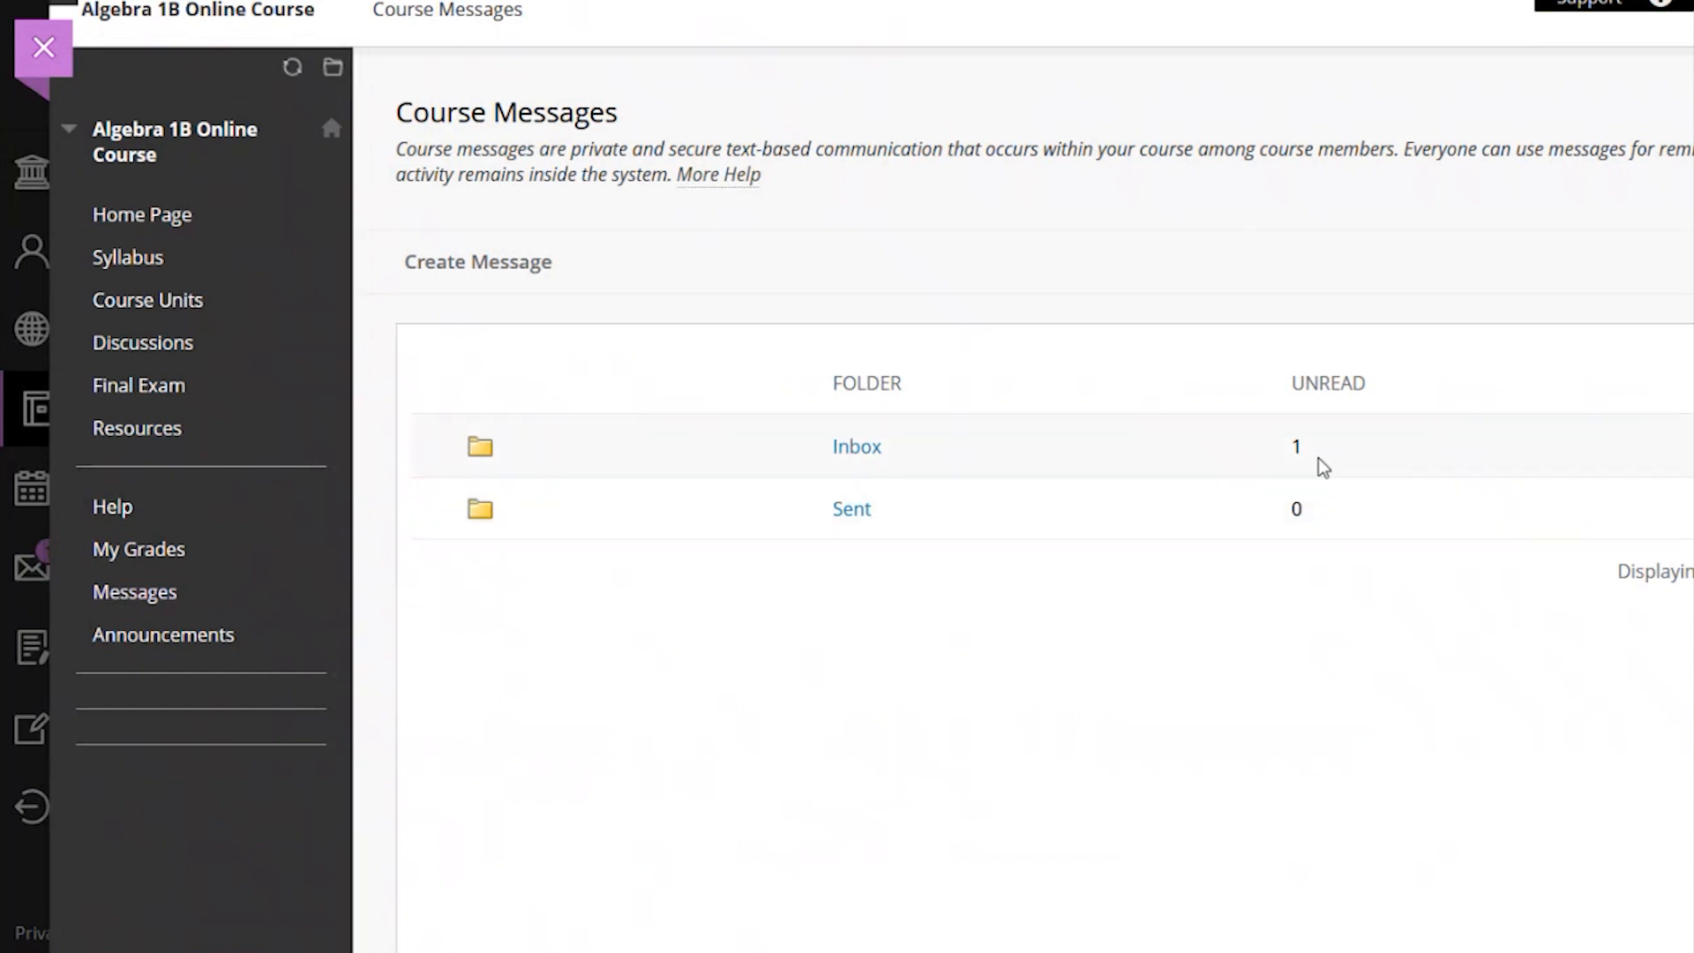
click(856, 447)
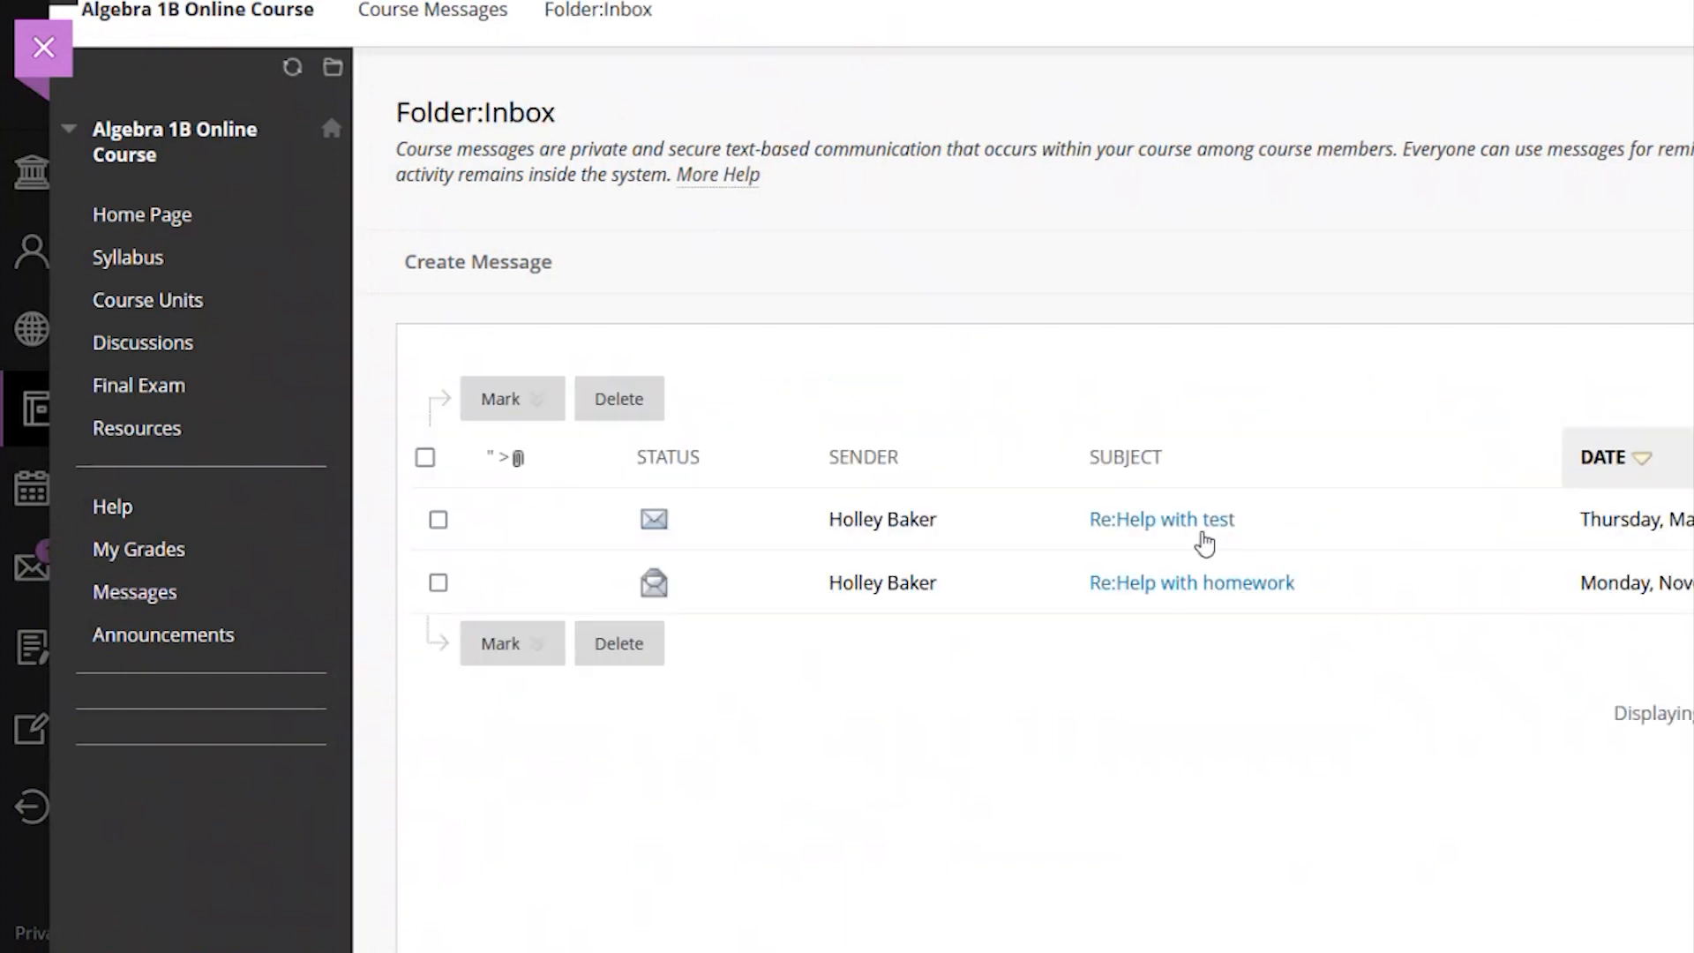
mouse_move(1302, 908)
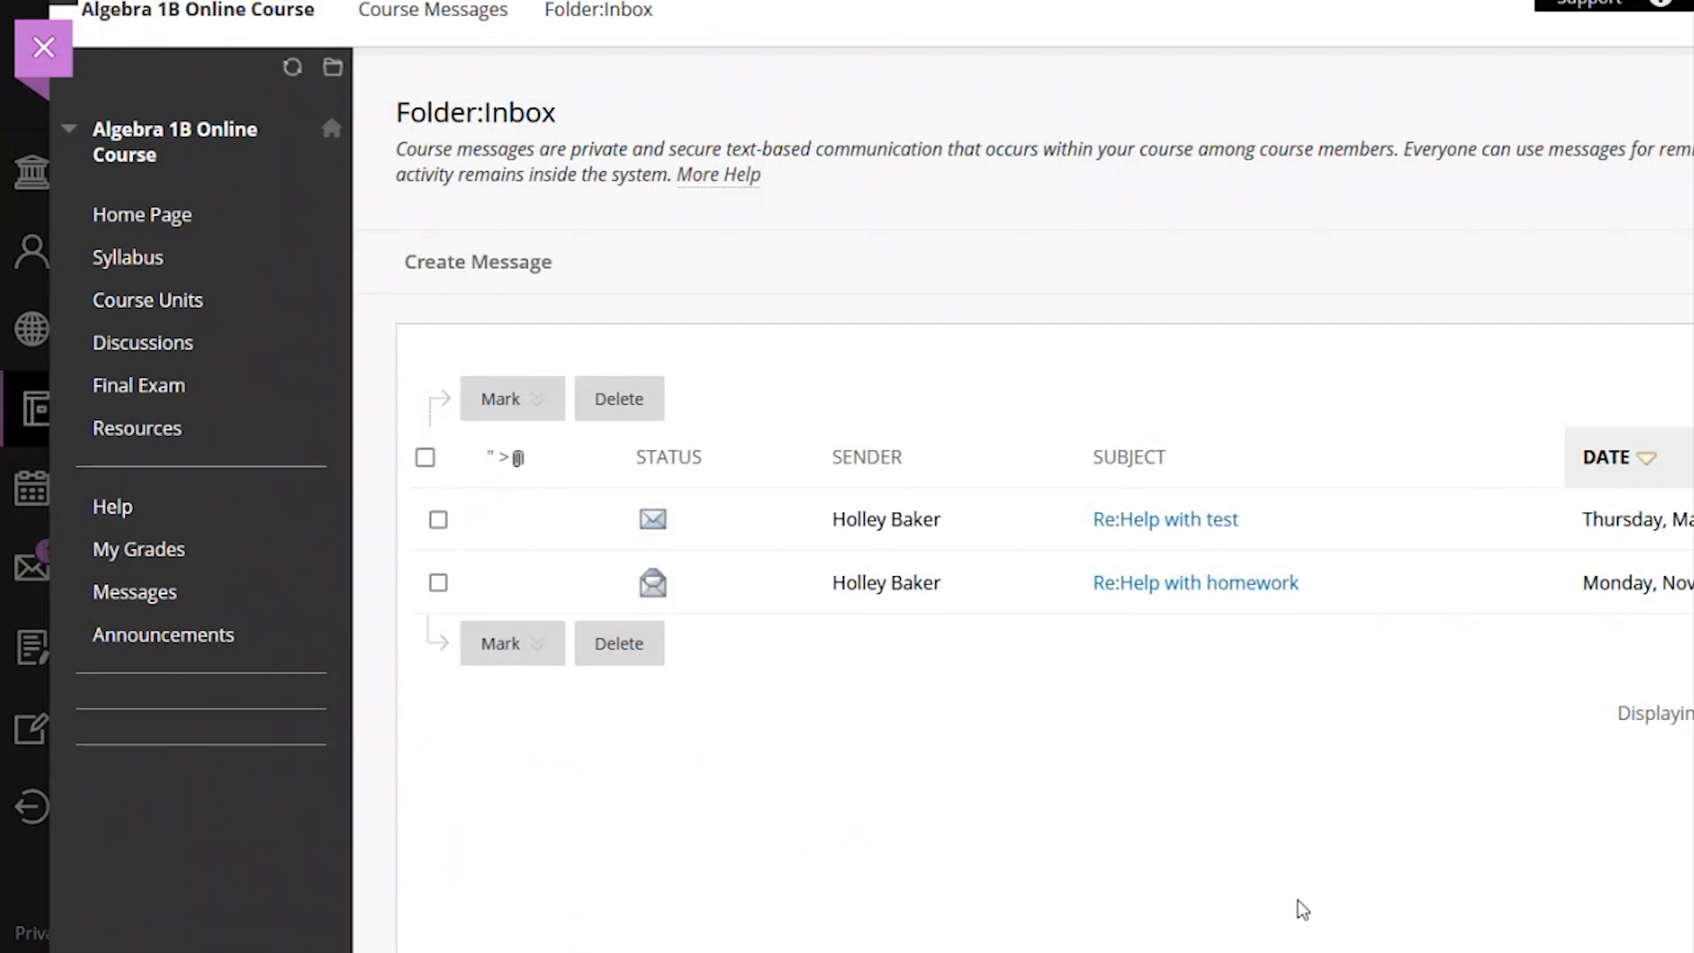
click(477, 261)
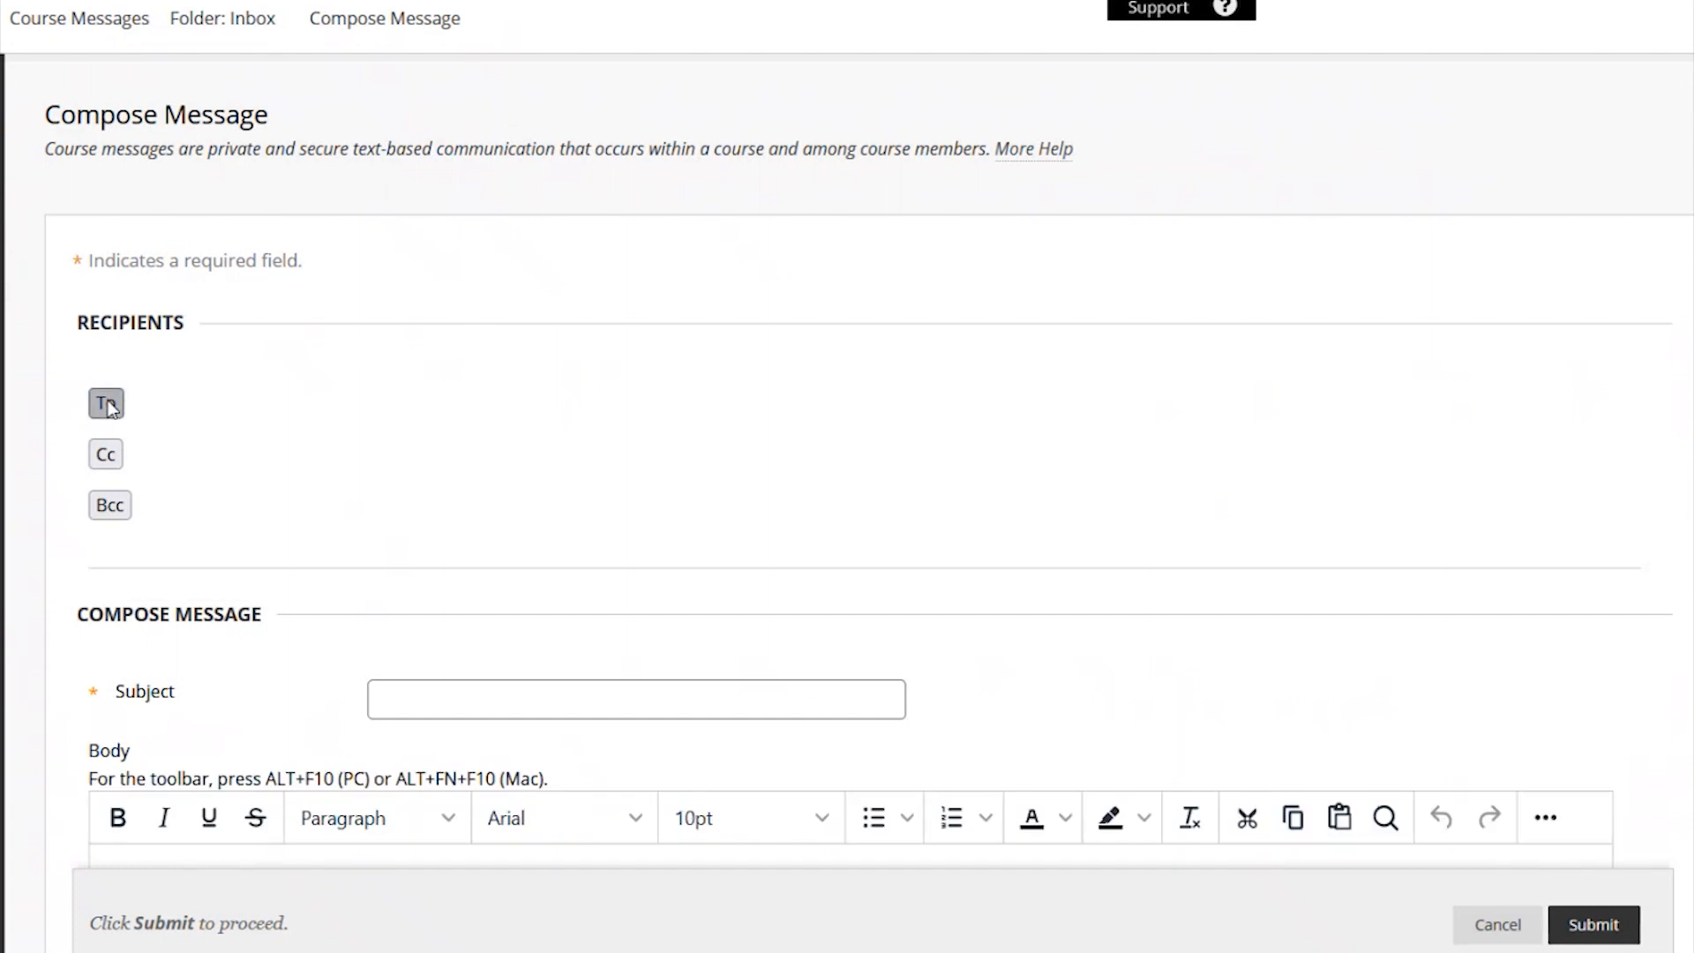
click(104, 403)
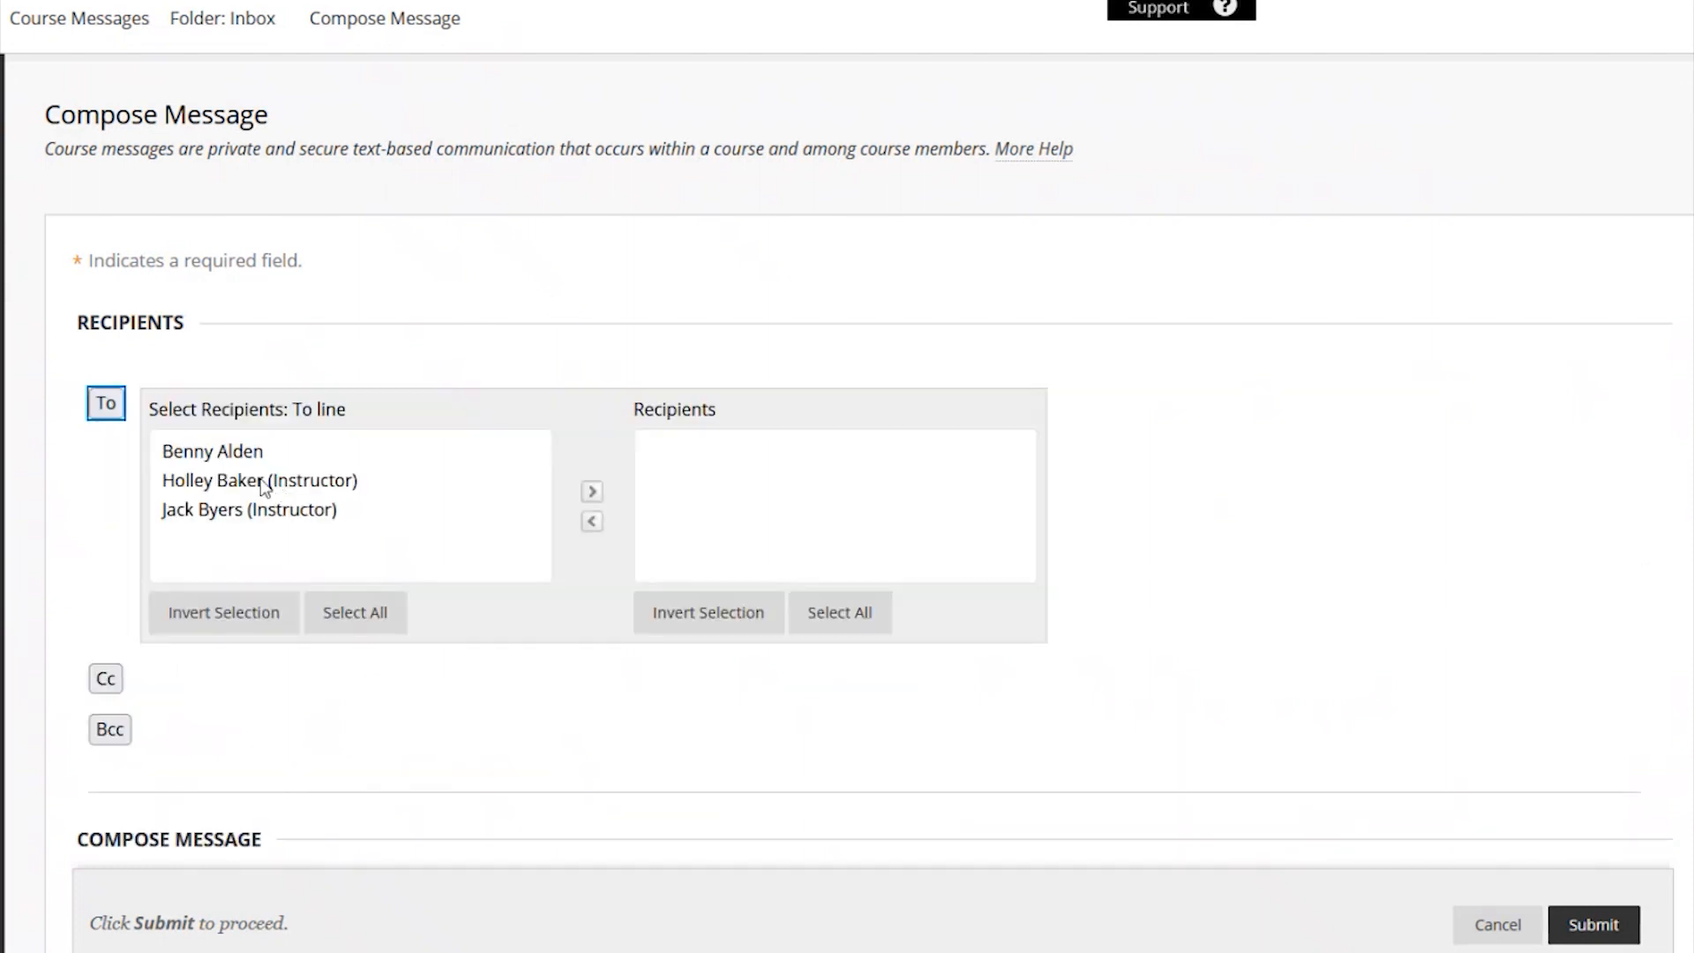
click(591, 491)
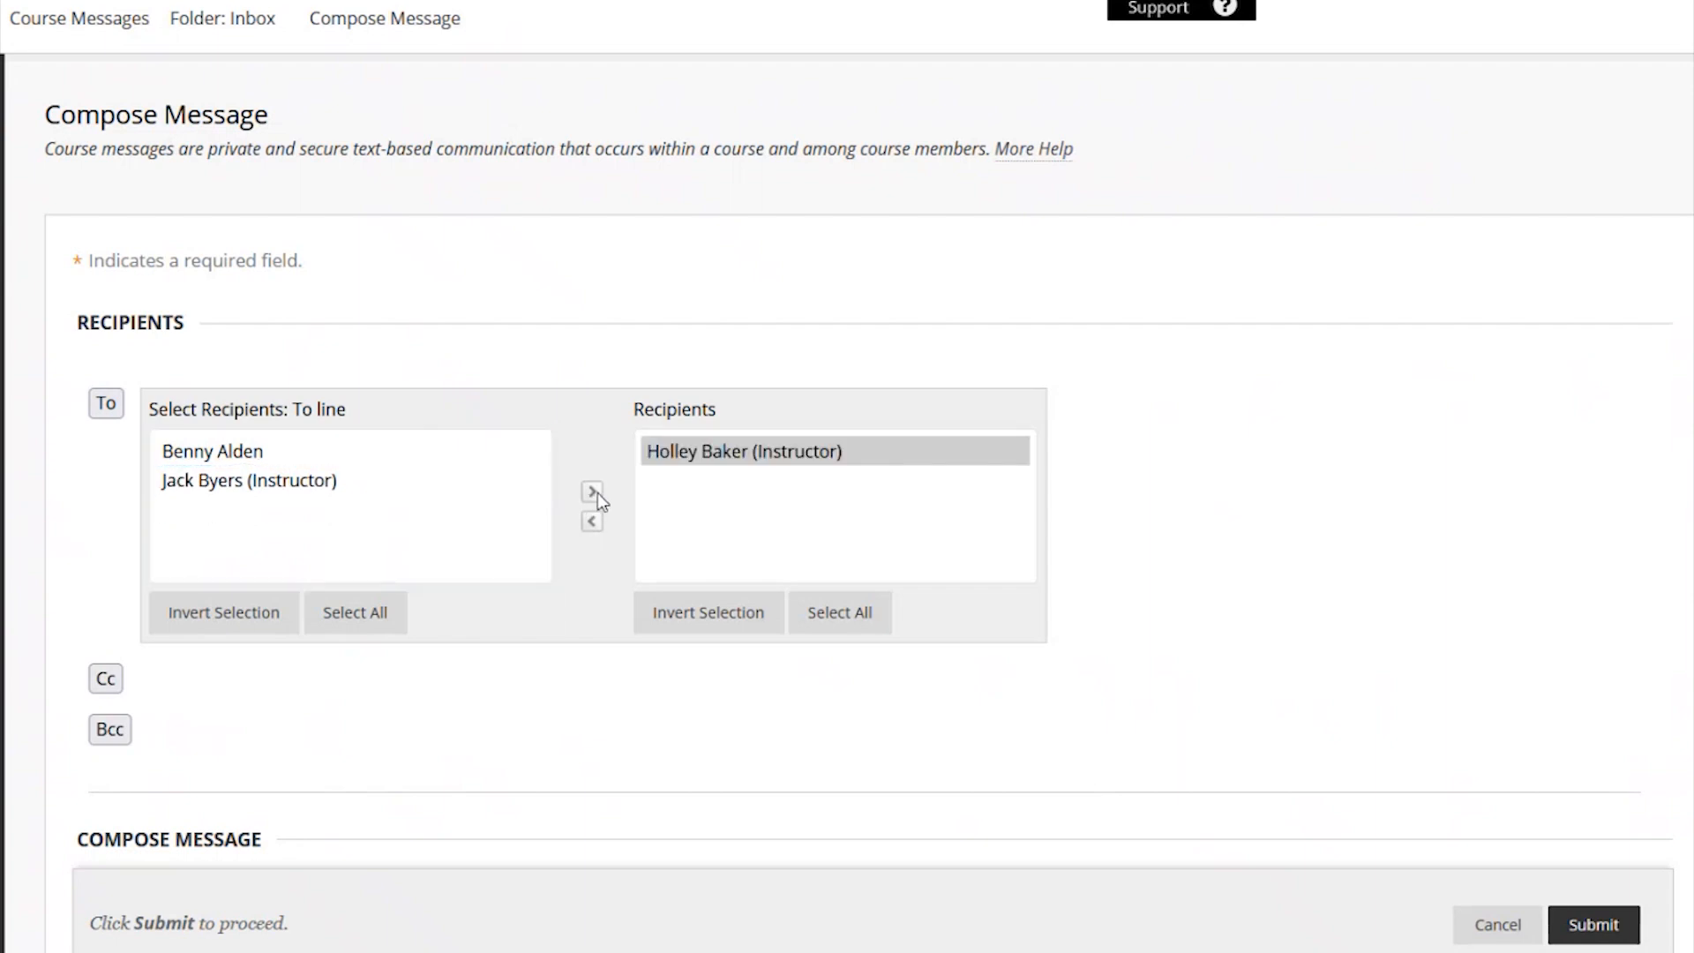
scroll(down, 3)
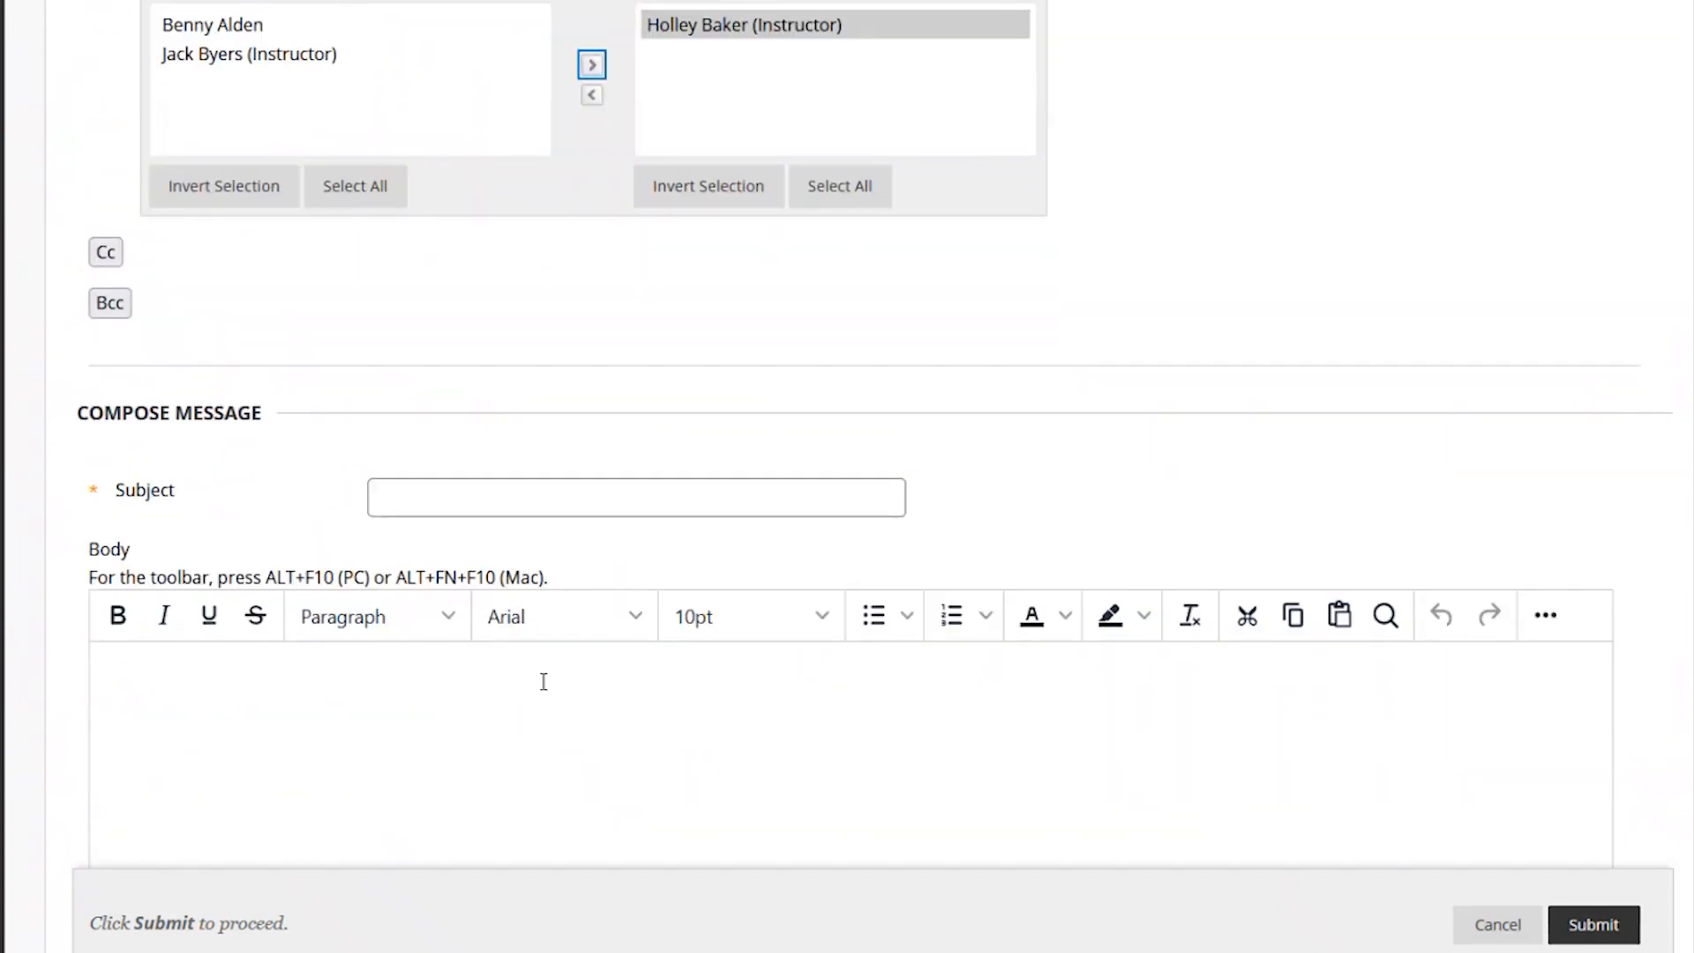
click(636, 497)
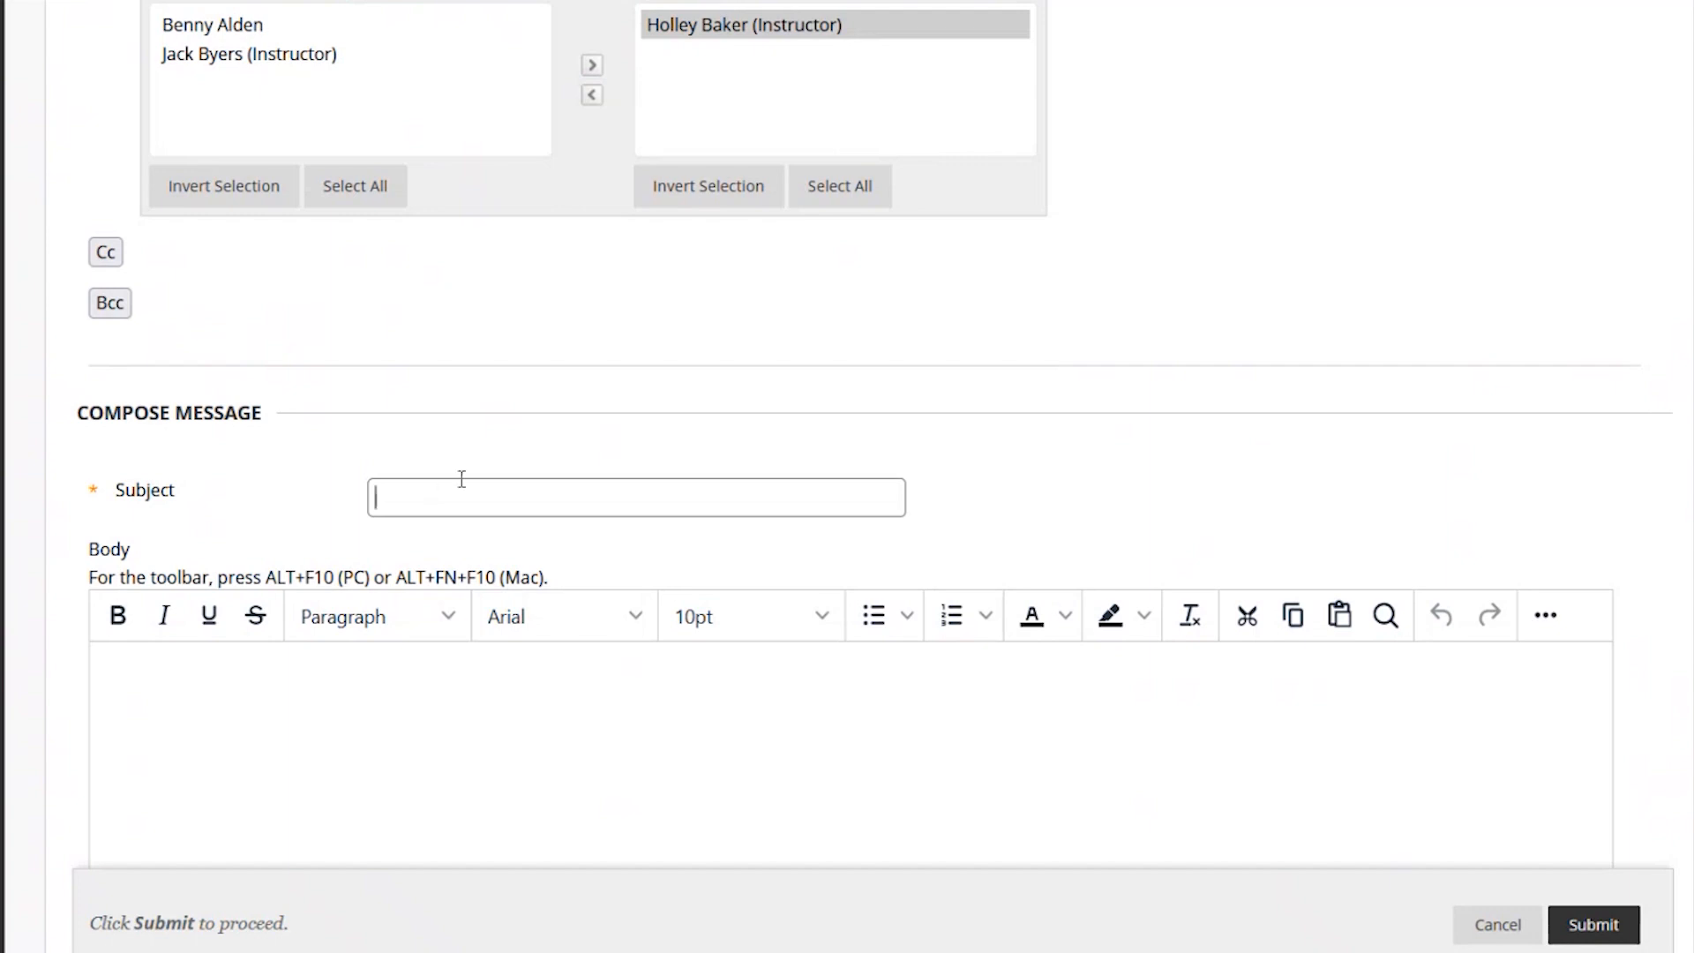
Write the greeting 'Hello, Ms. Baker' and introduce yourself as a student in her Algebra class.
text(Help with homework)
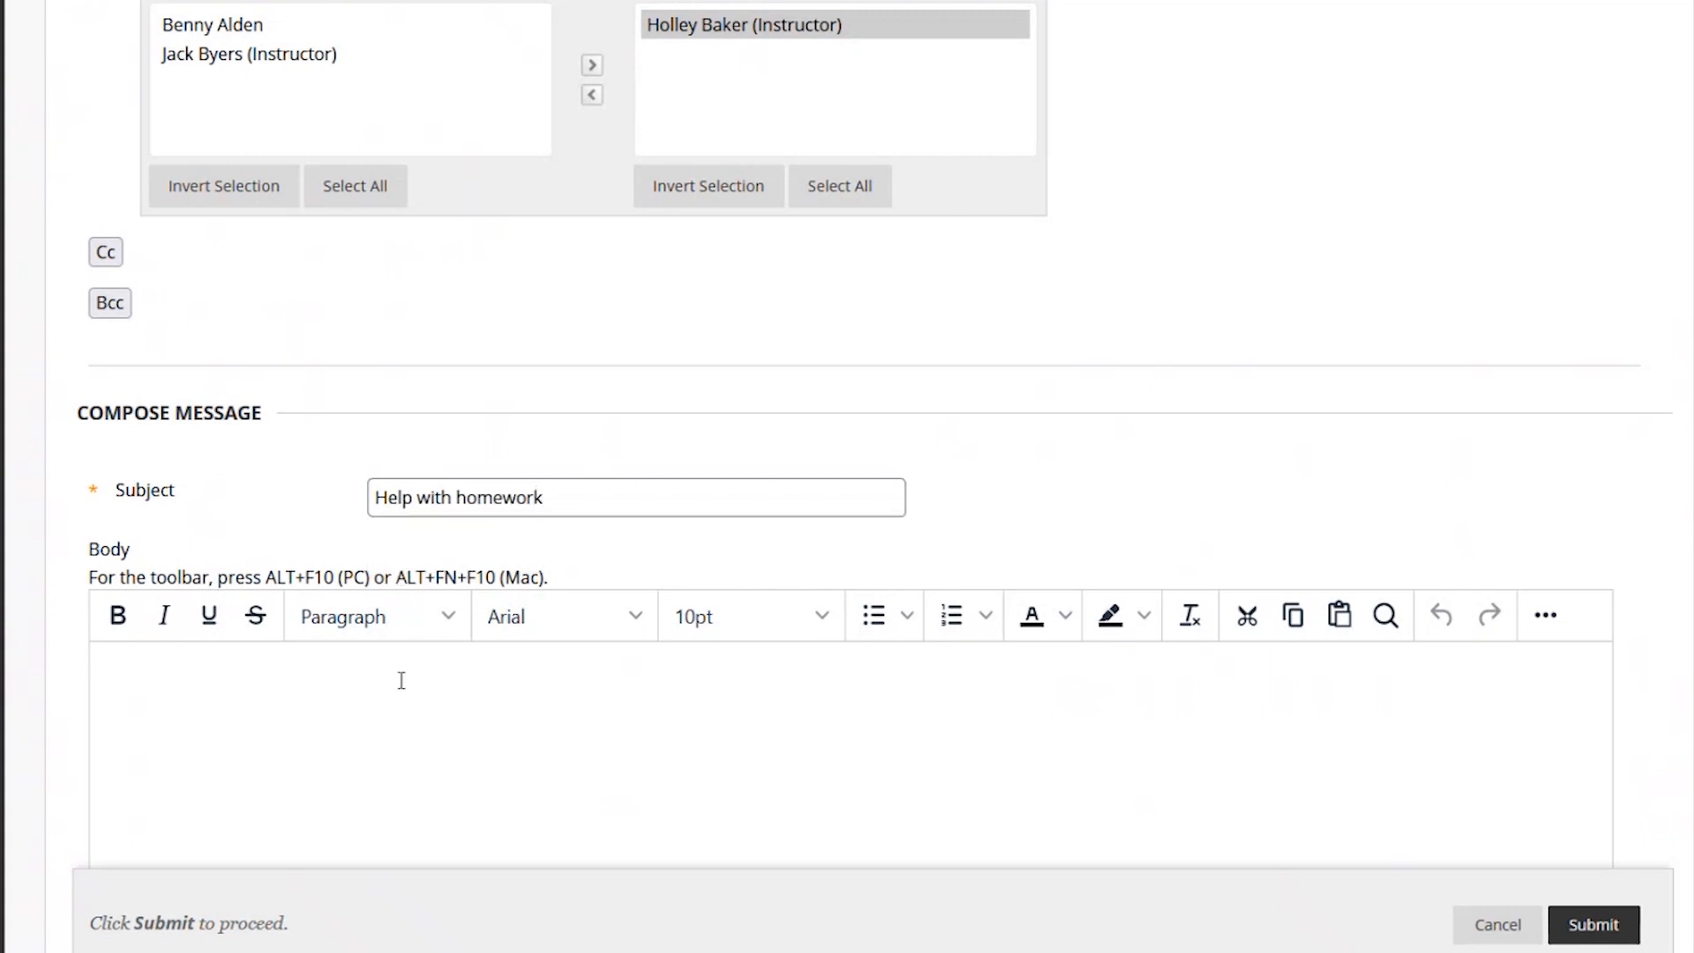
text(Hello)
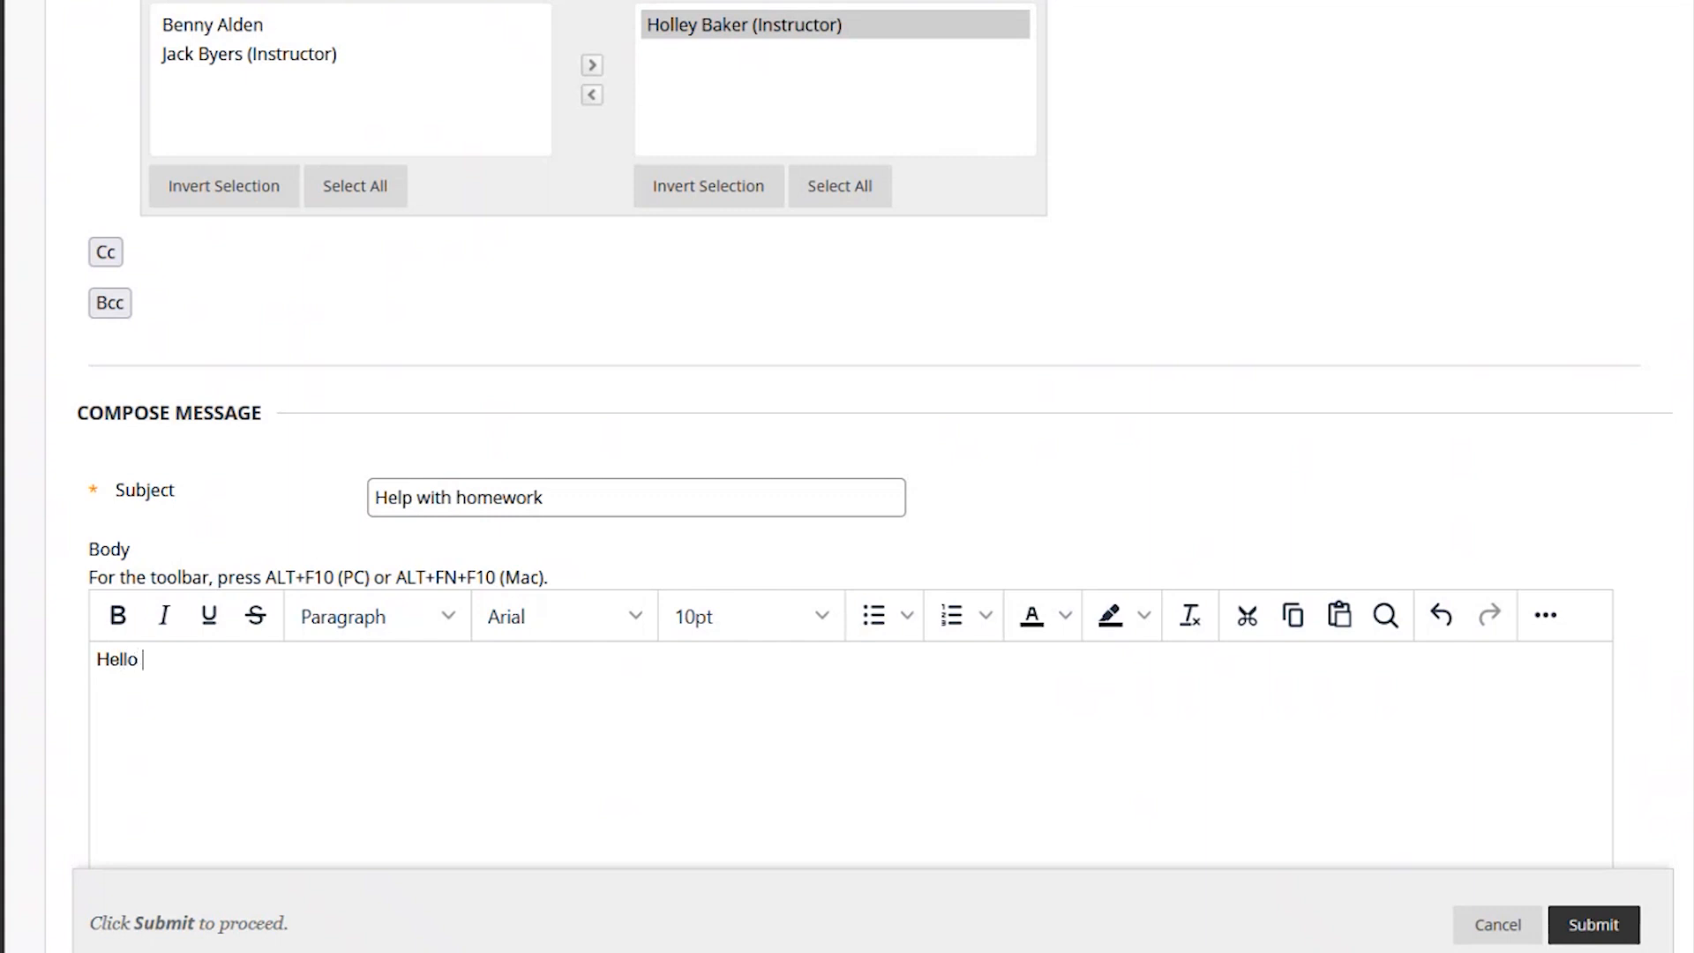
text(, Ms.)
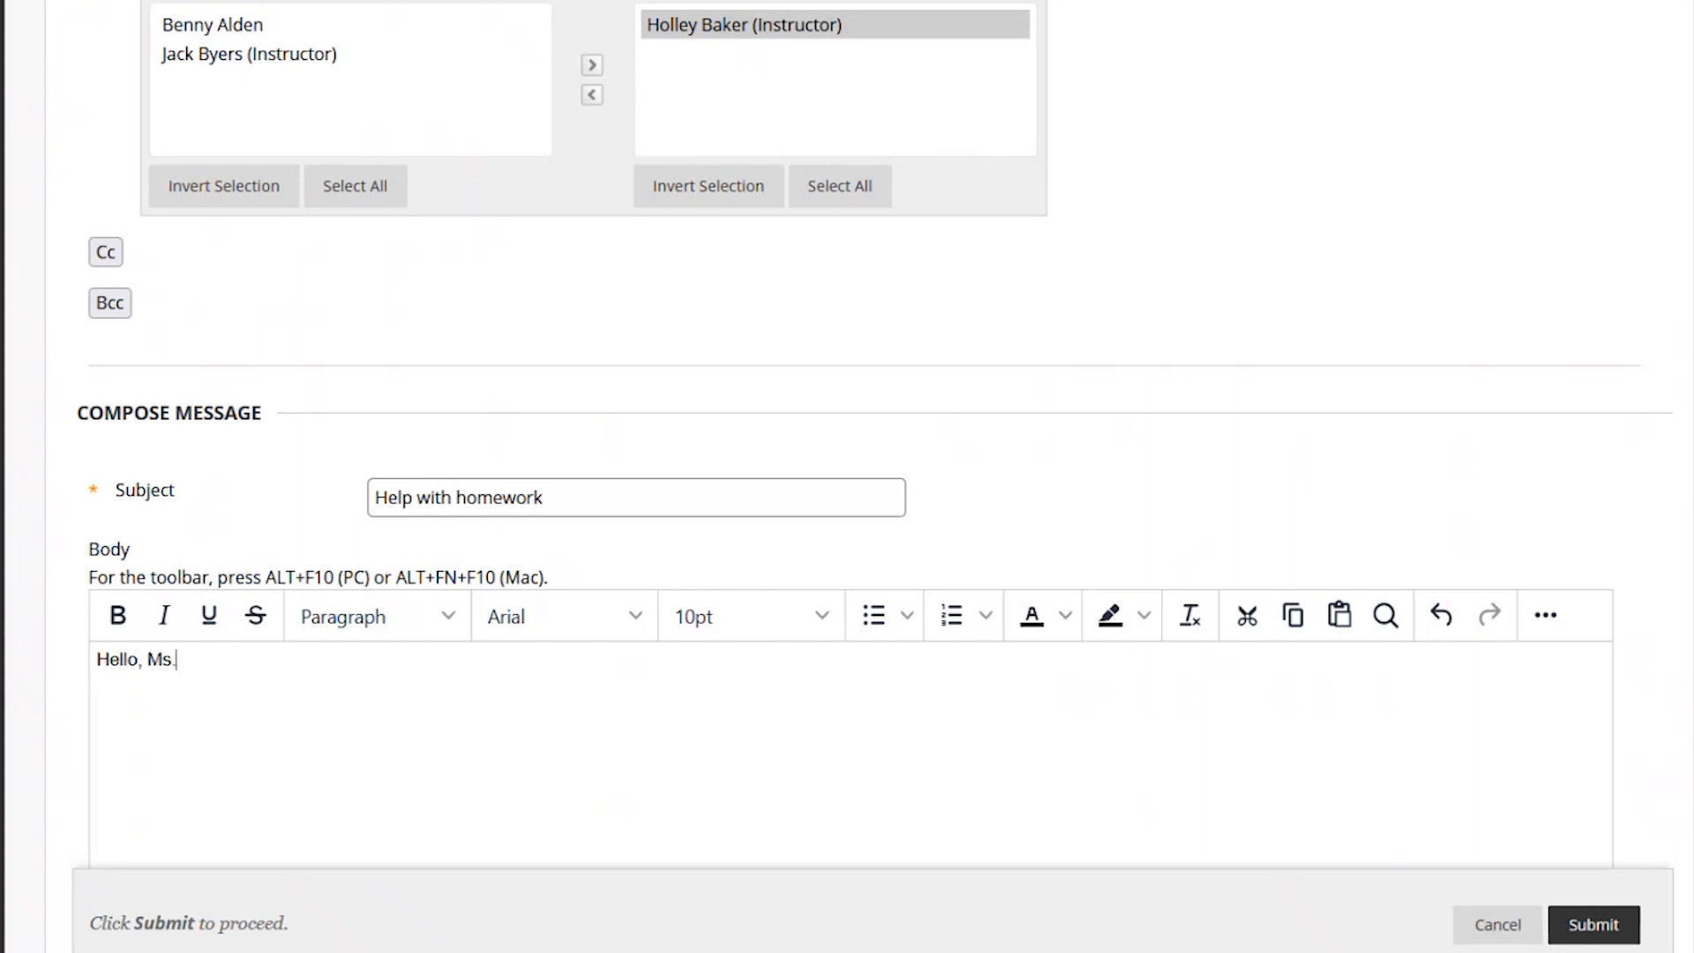
text(Ba)
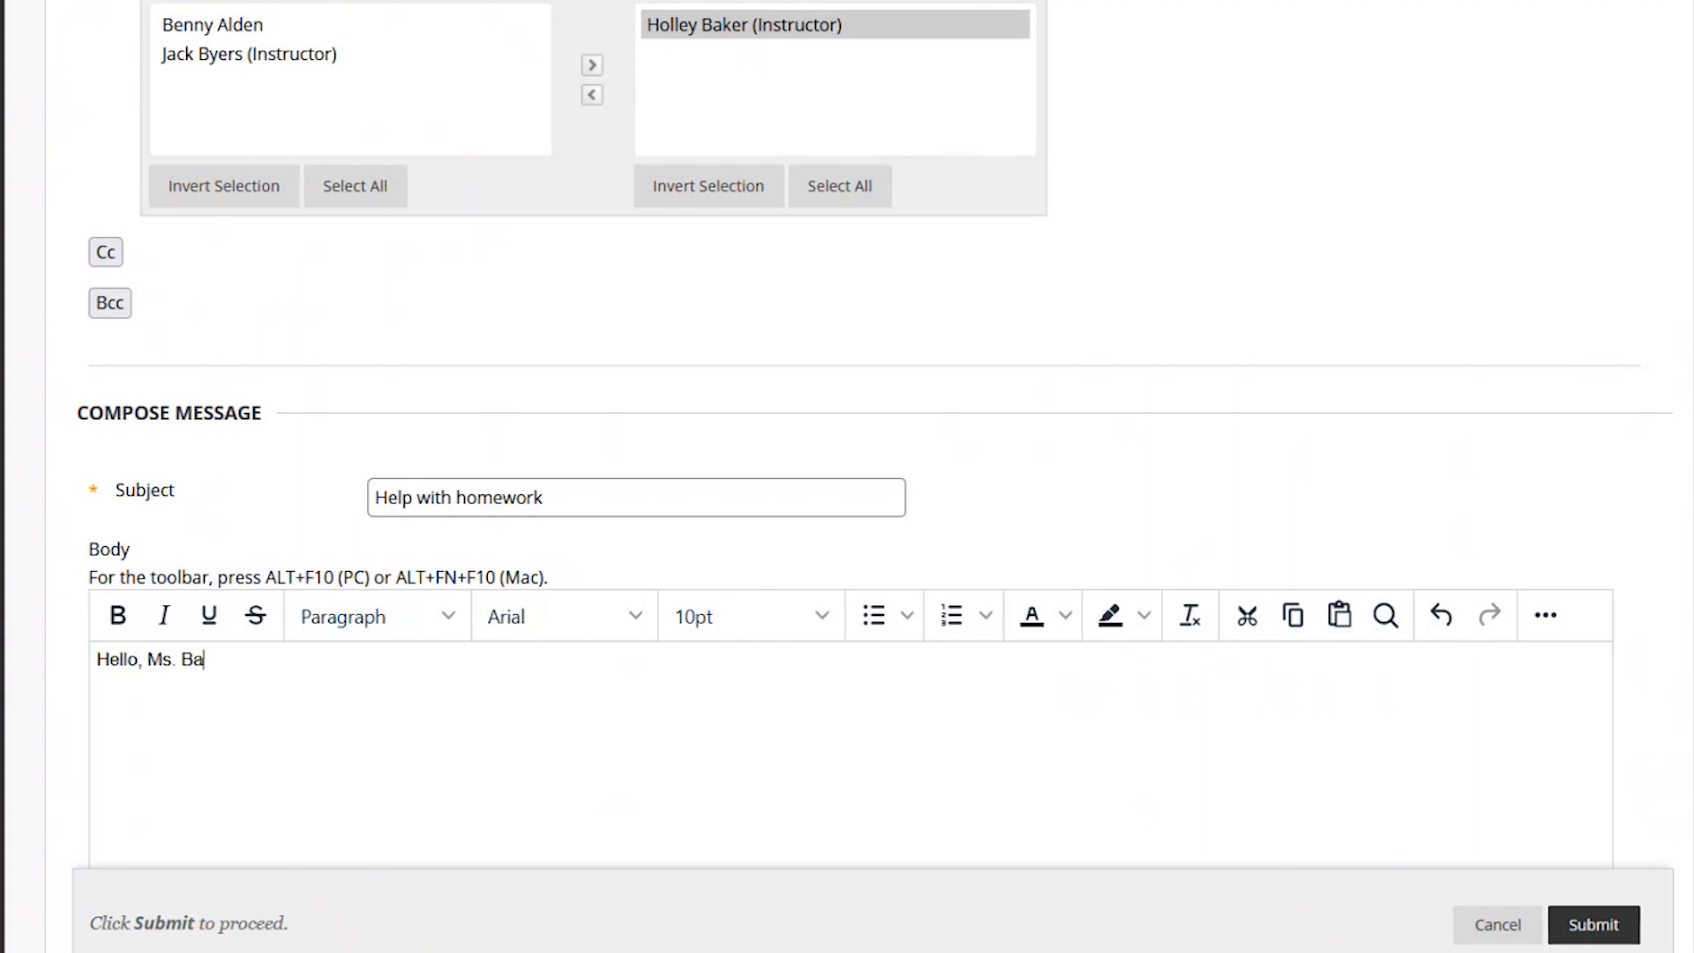
text(ker!)
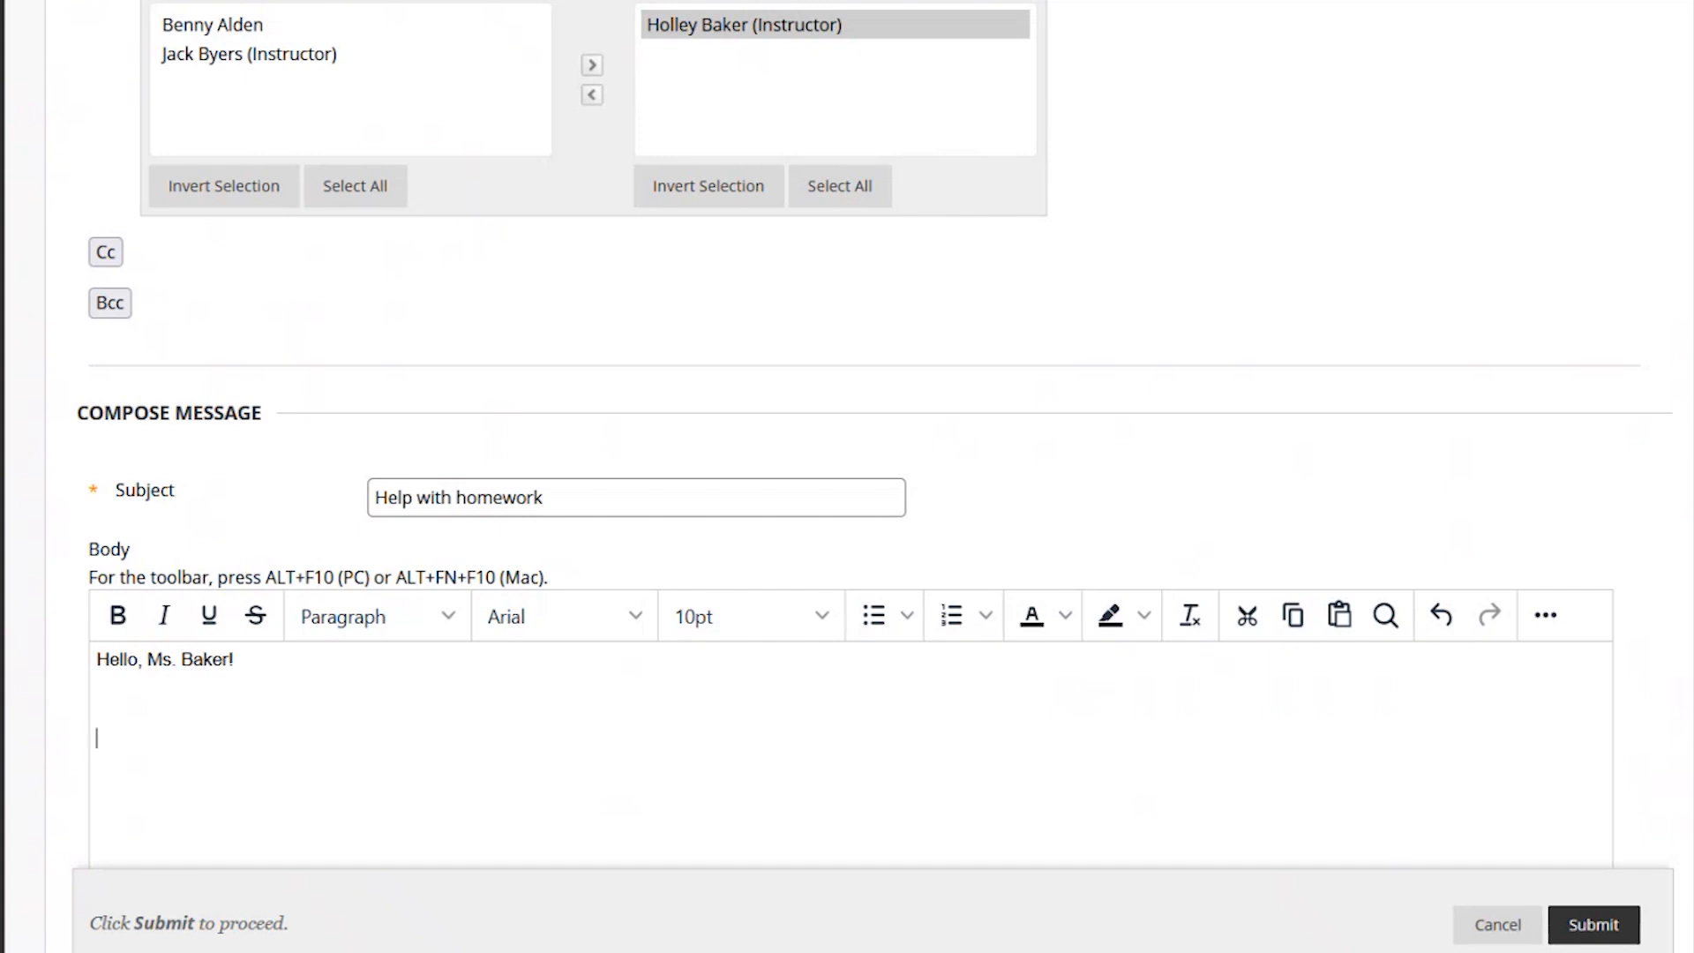
text(I am a student)
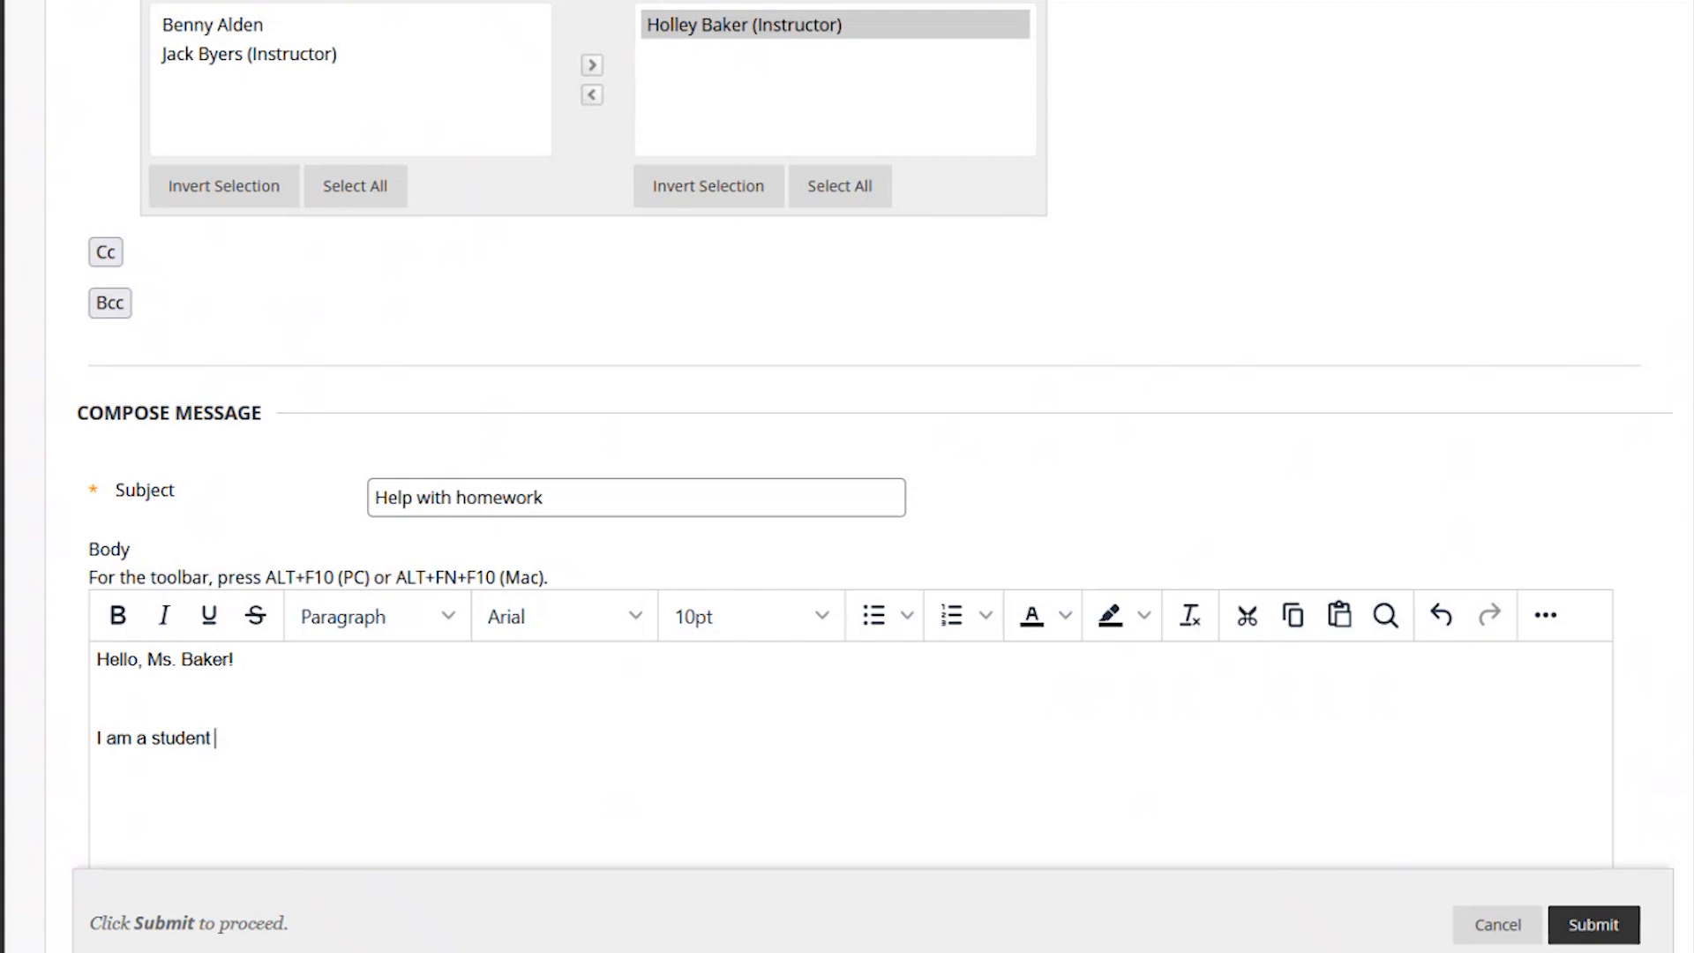
text(in your Algebra 1A)
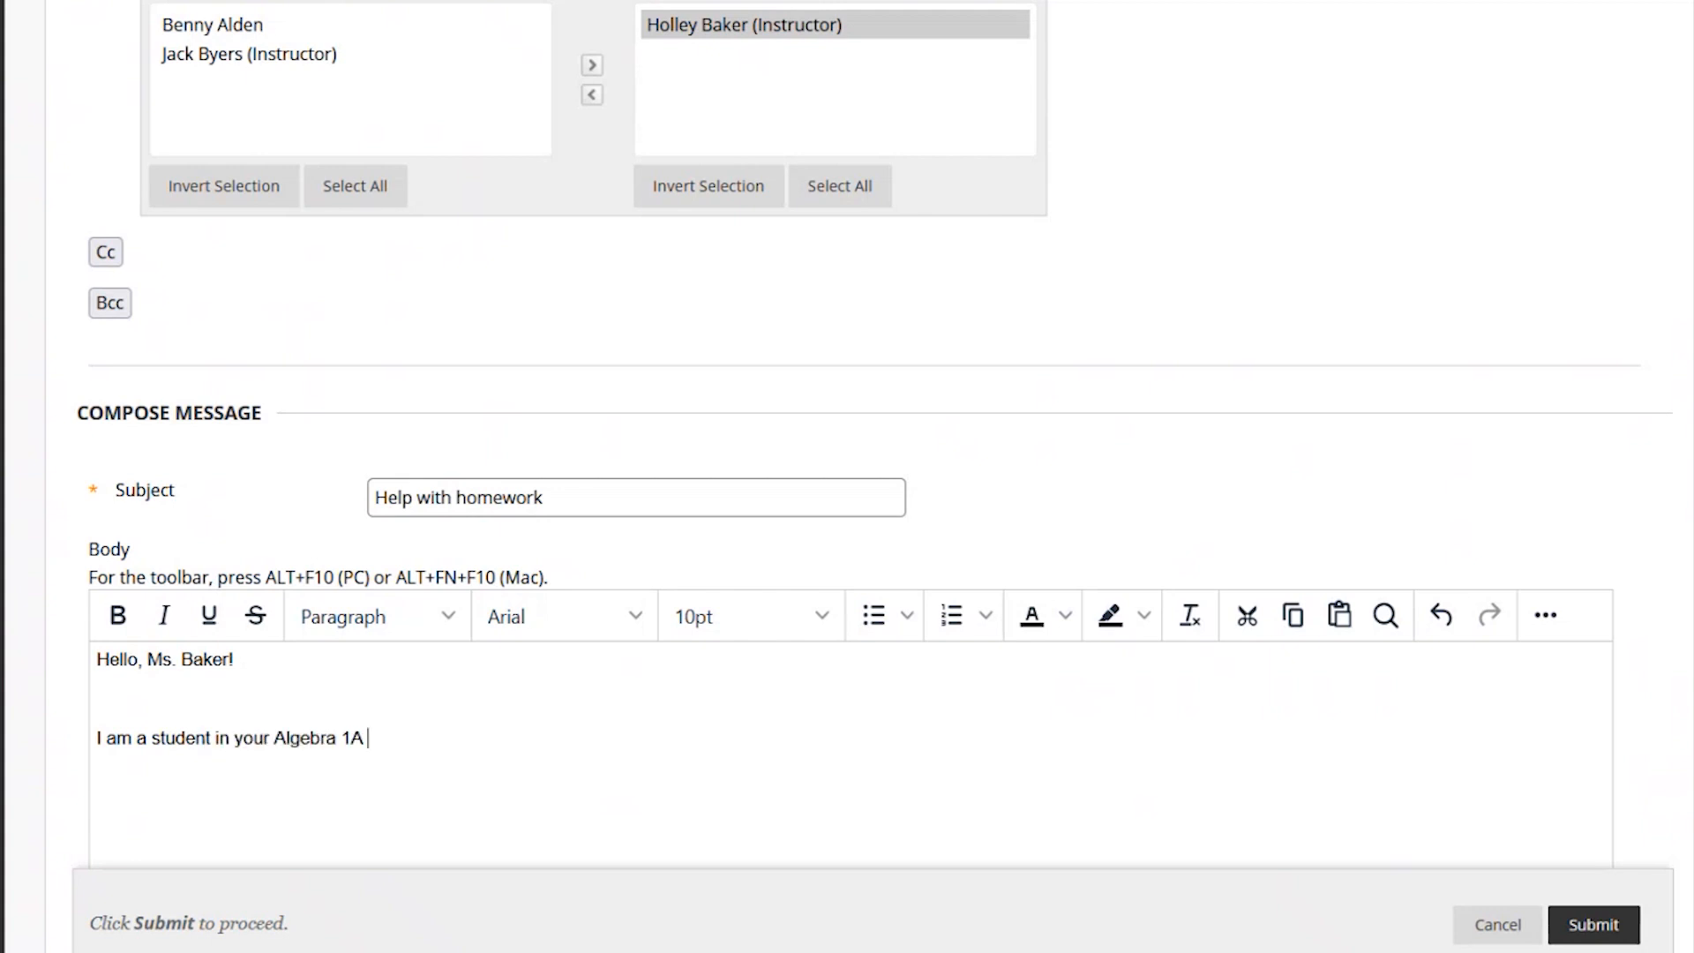
text(class. I am)
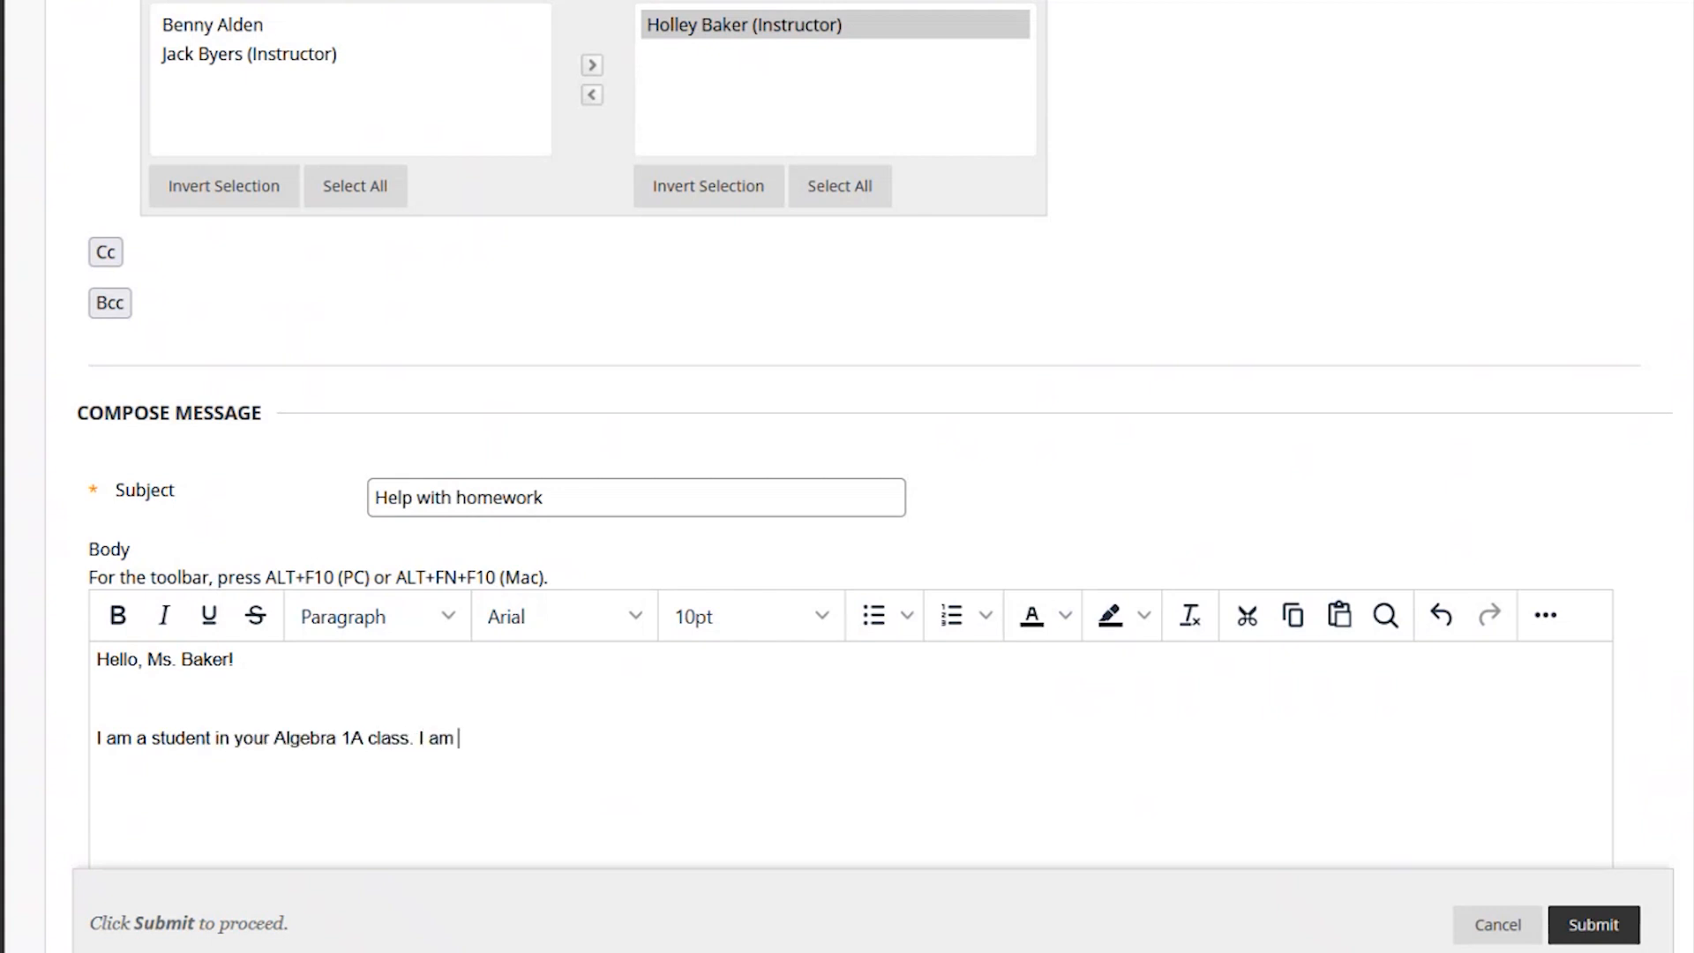
text(having problems with the home)
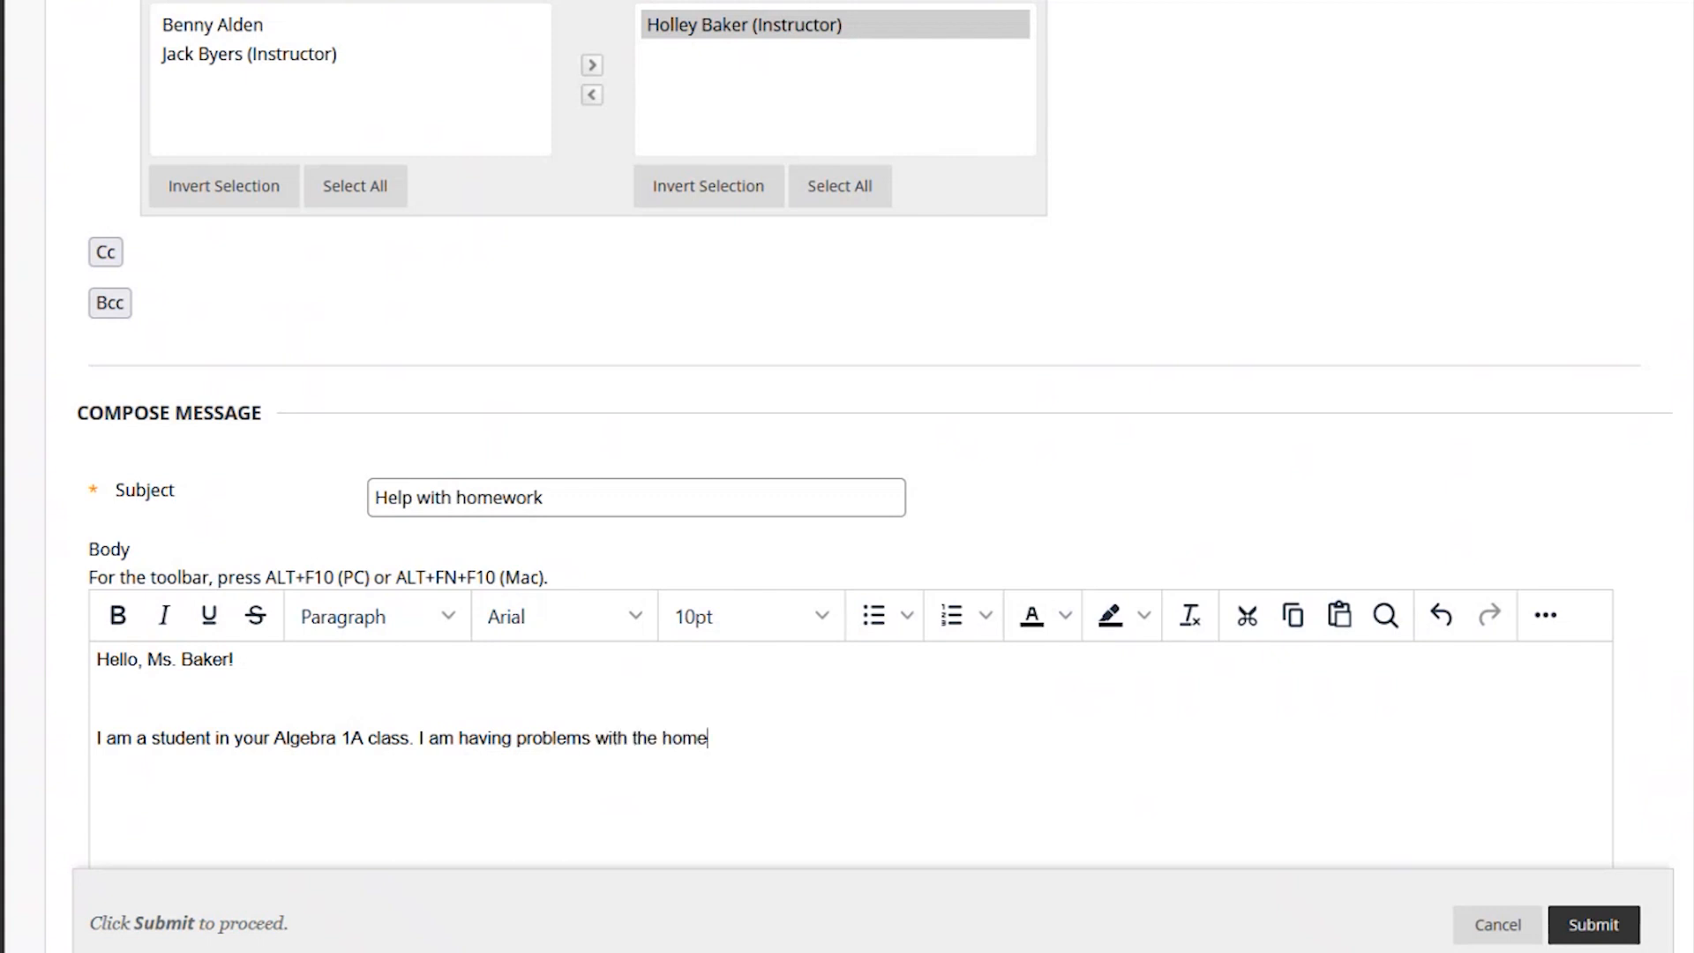
text(work assignment in Unit 1, Modul)
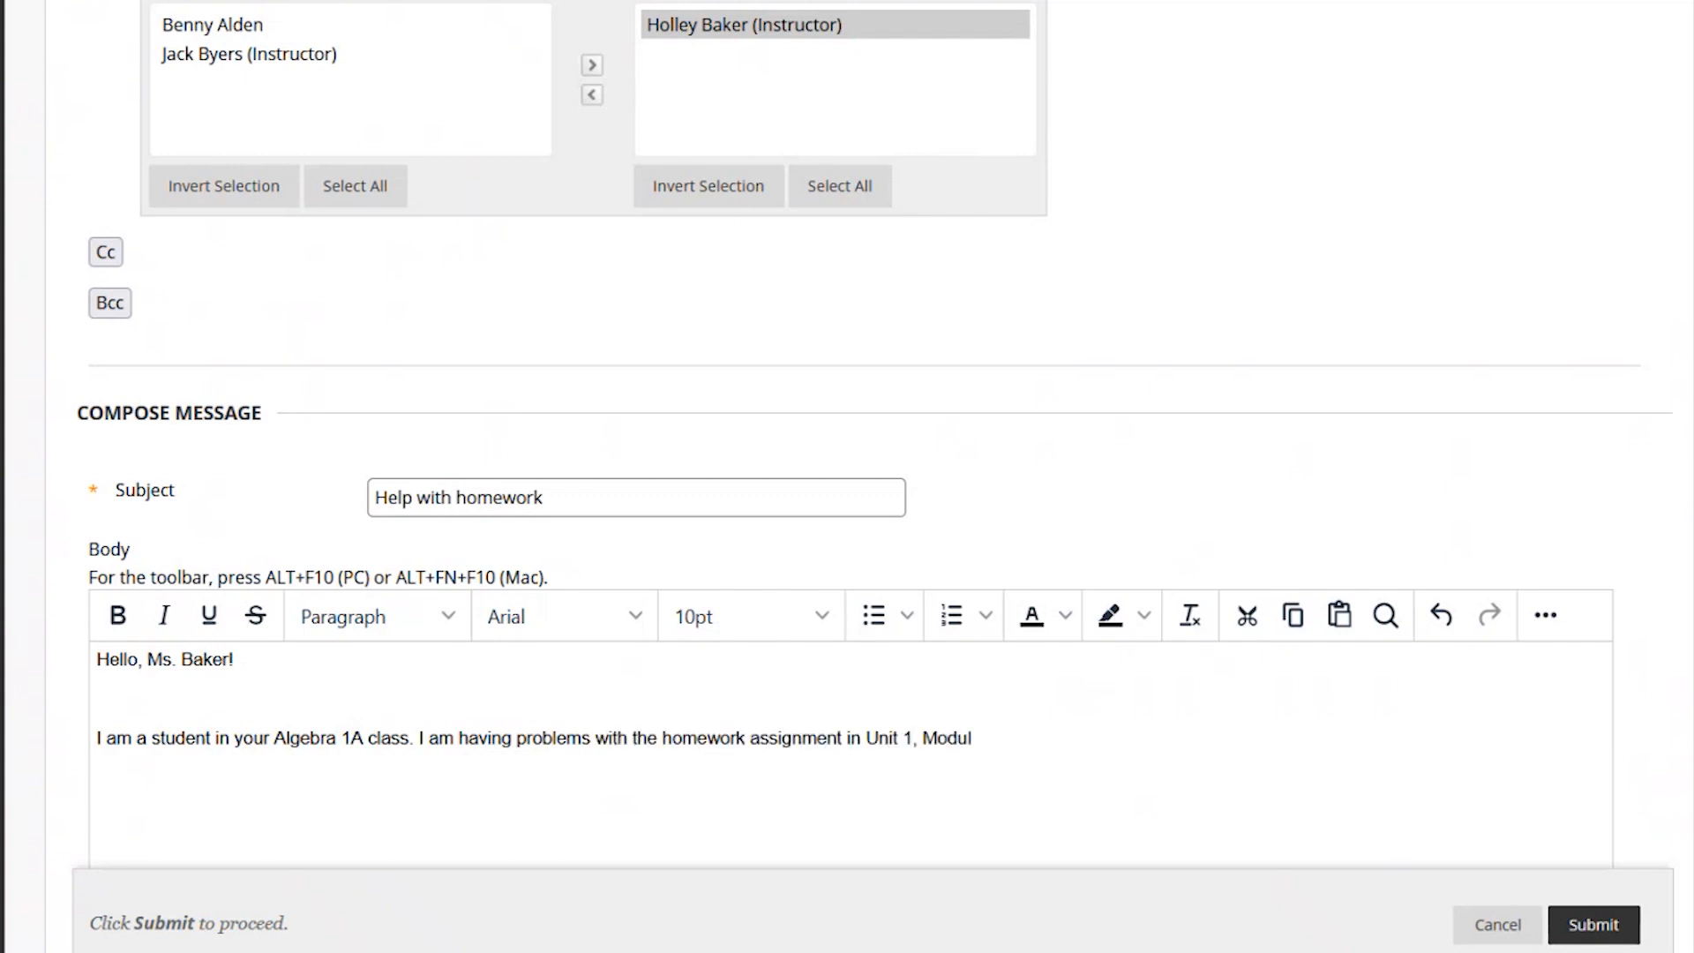
text(e 3. Can you)
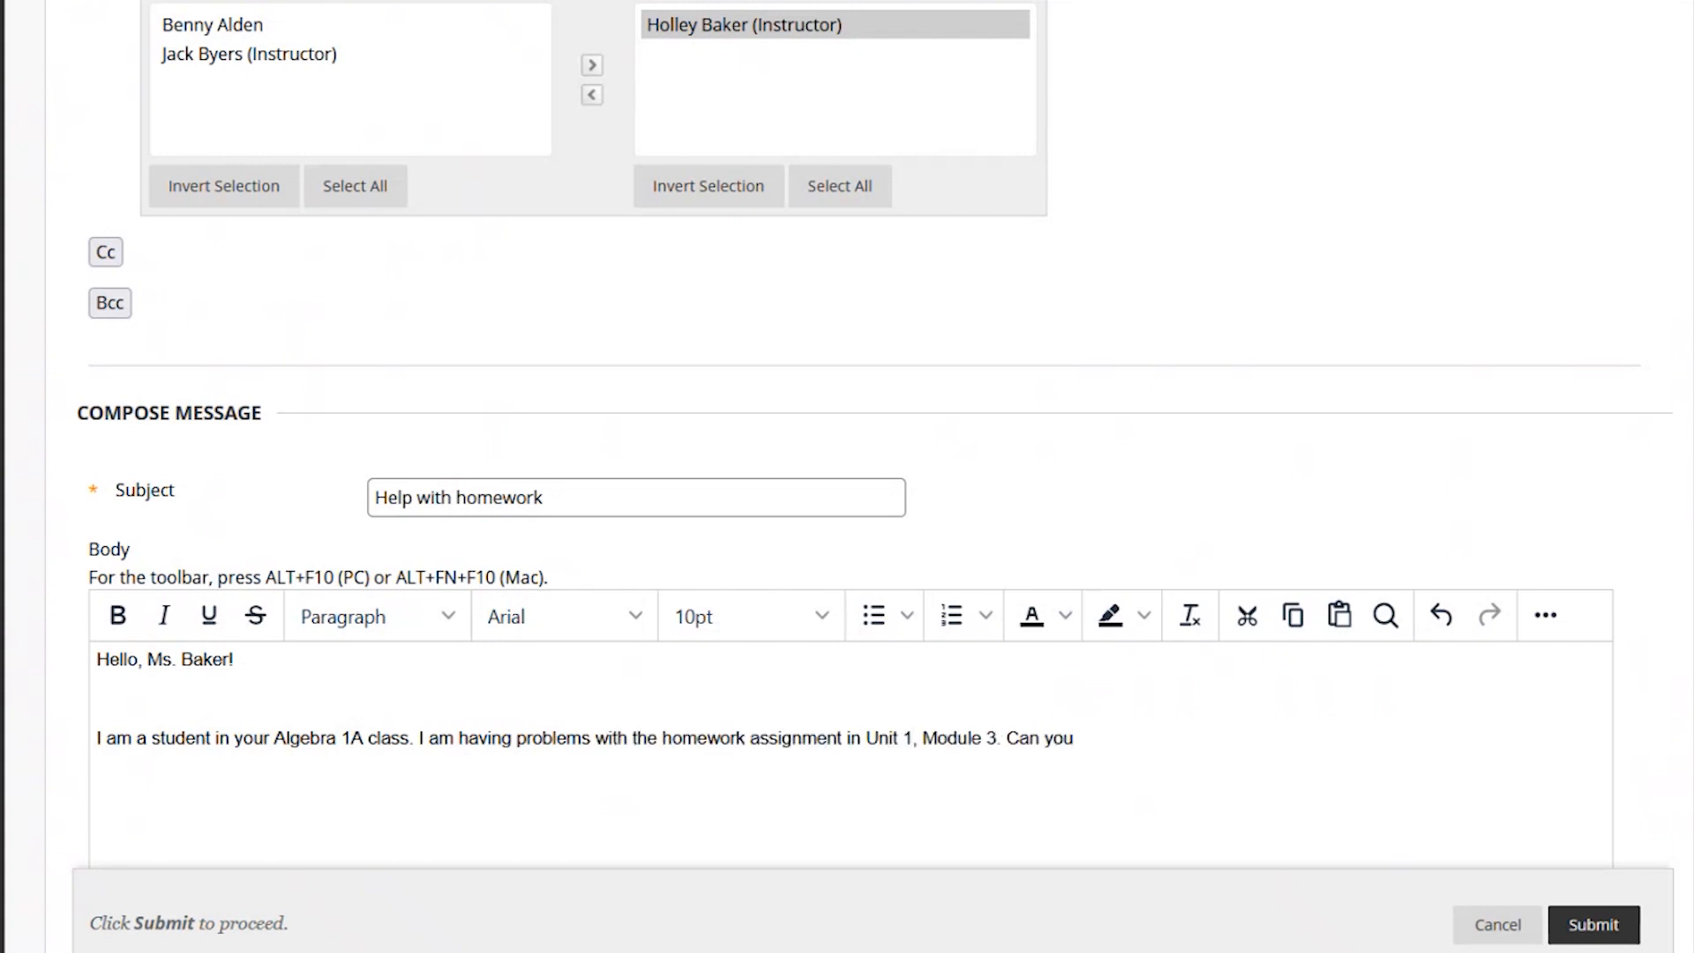
text(please hel)
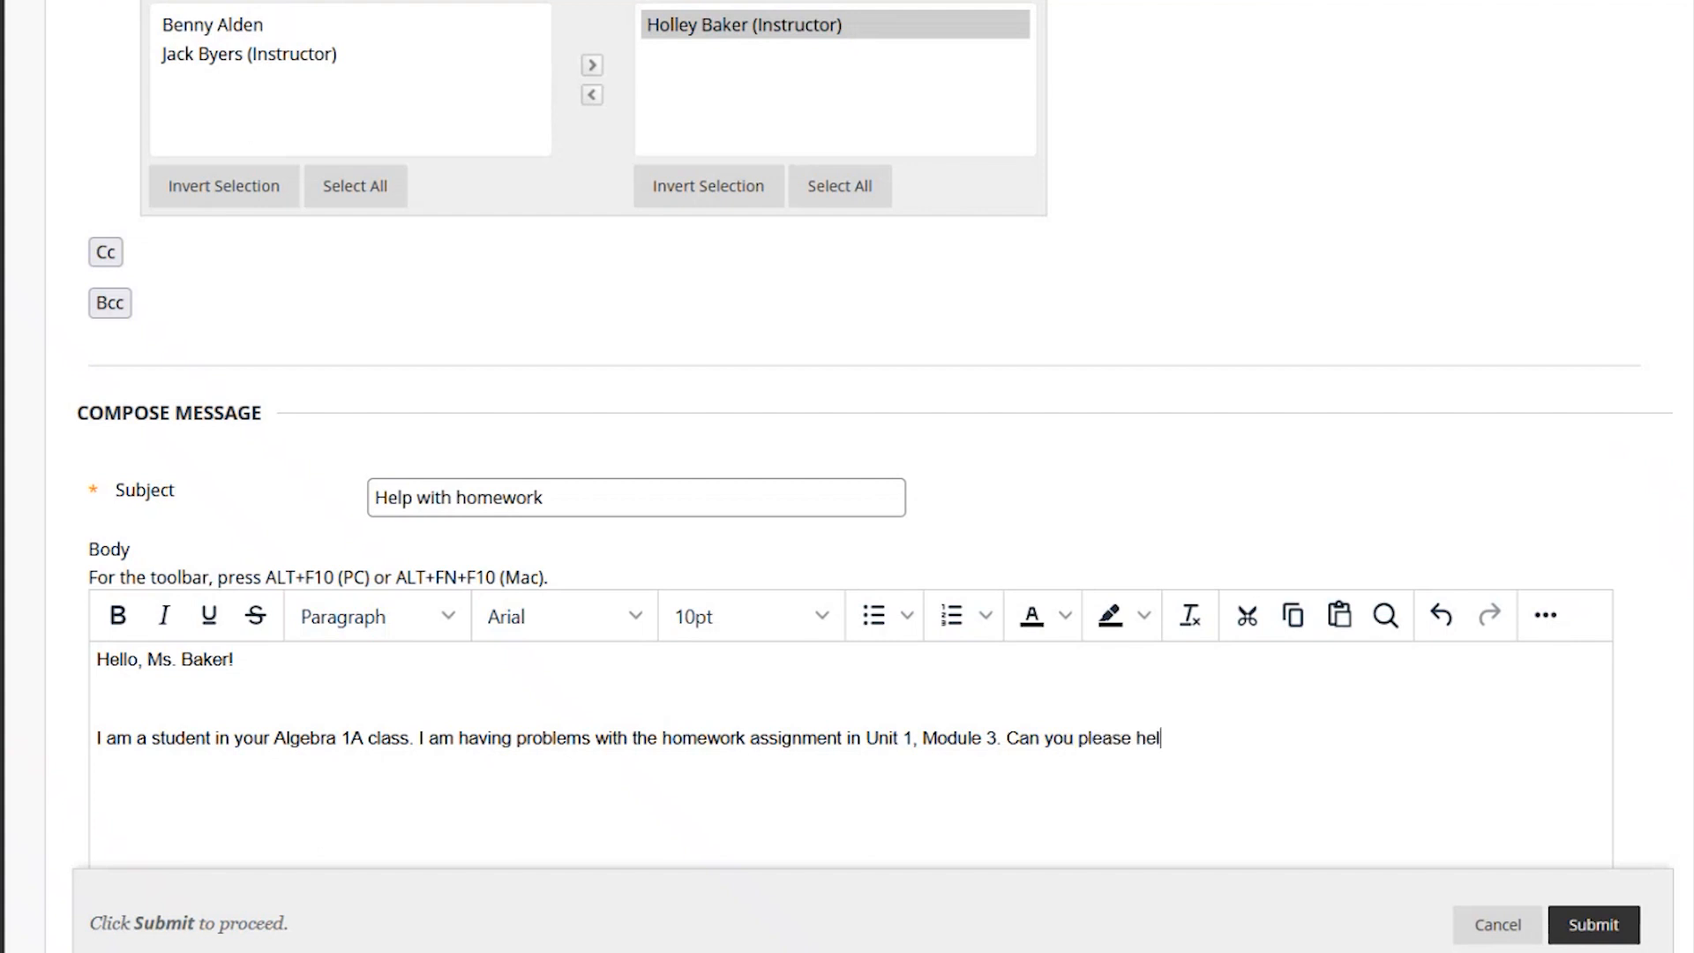
text(p with problem)
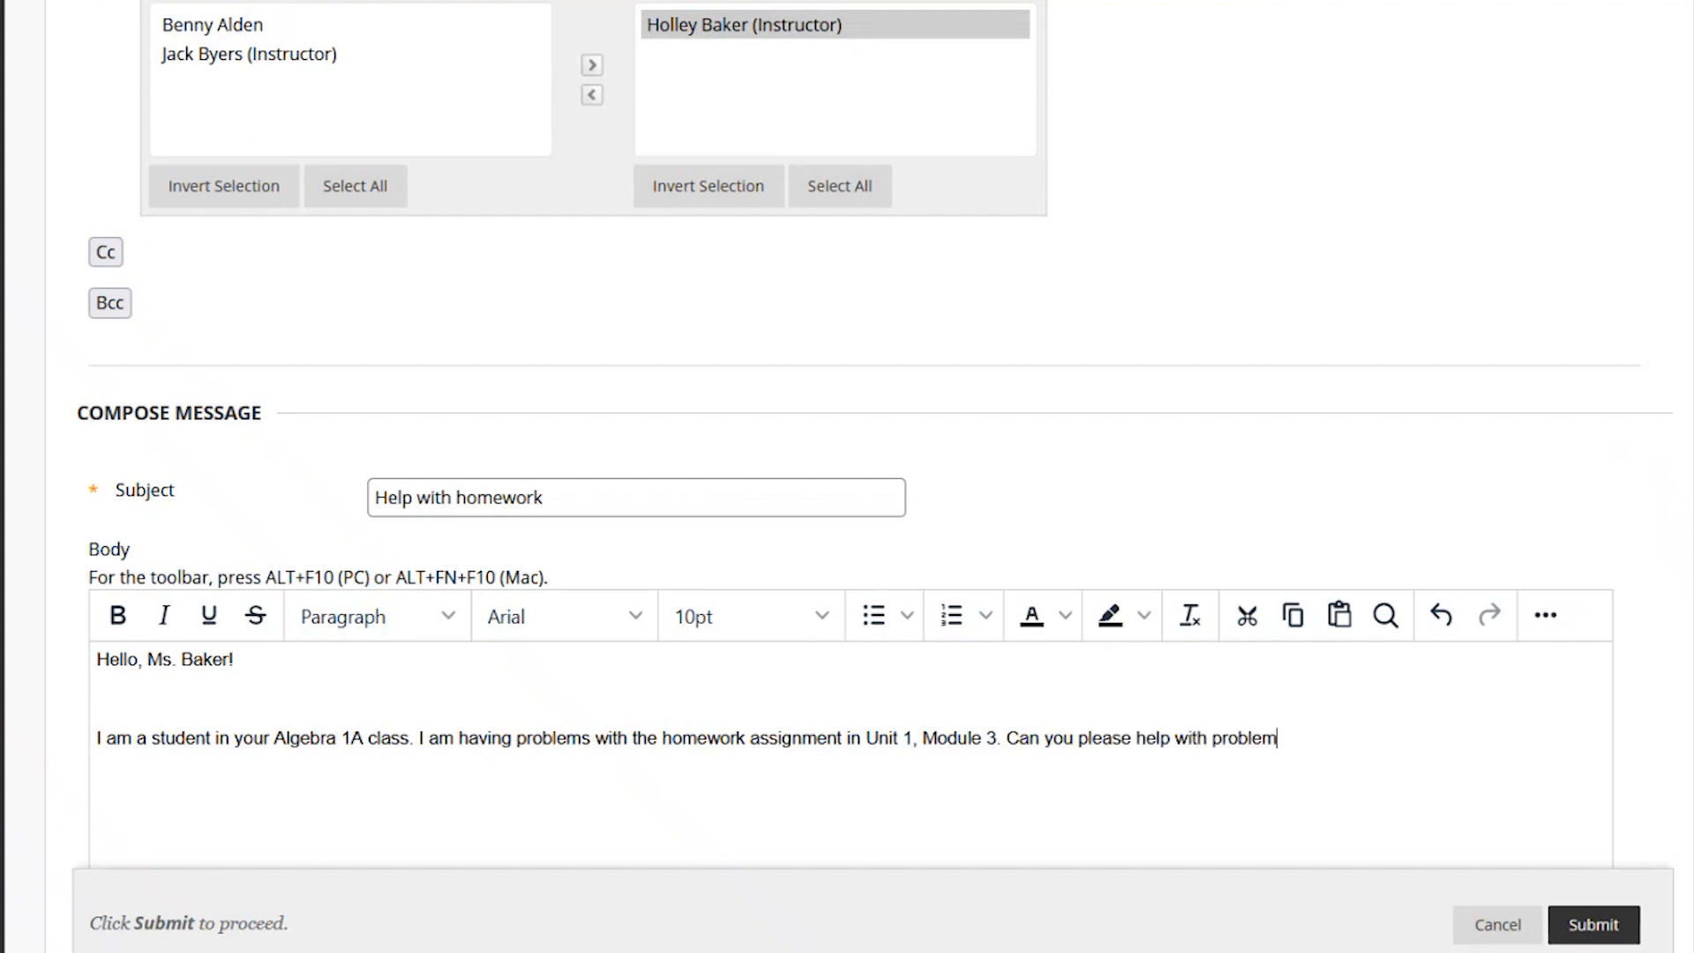
text(3 on inverse opera)
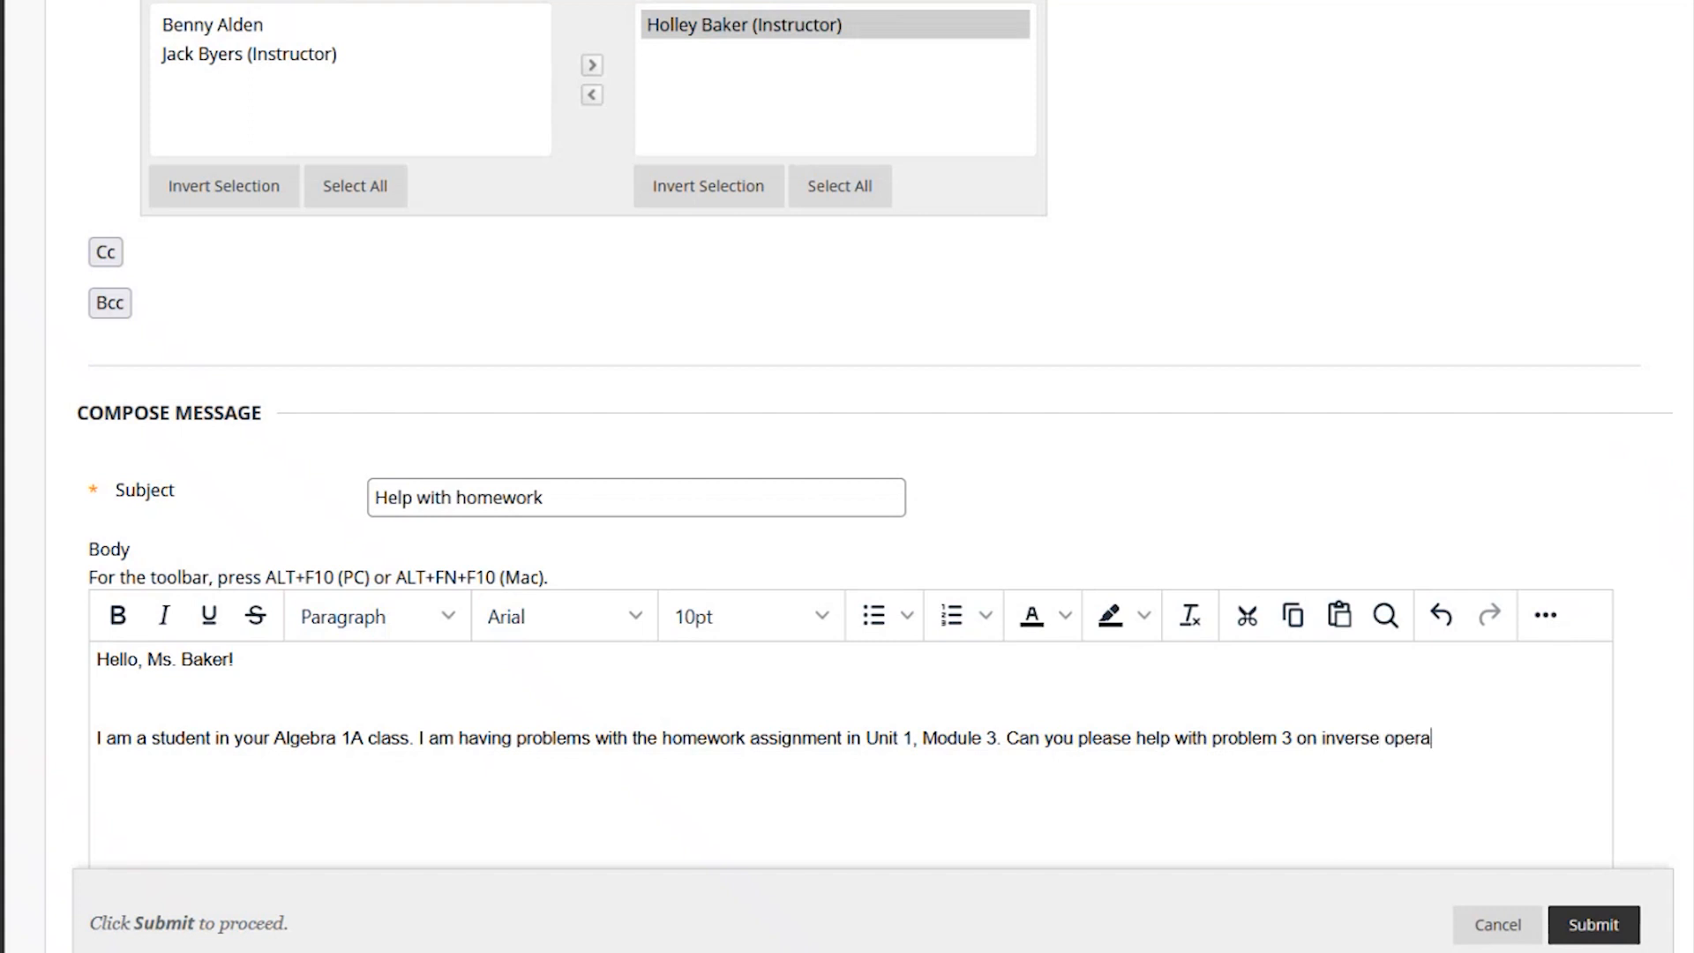
text(tions? Thank you!)
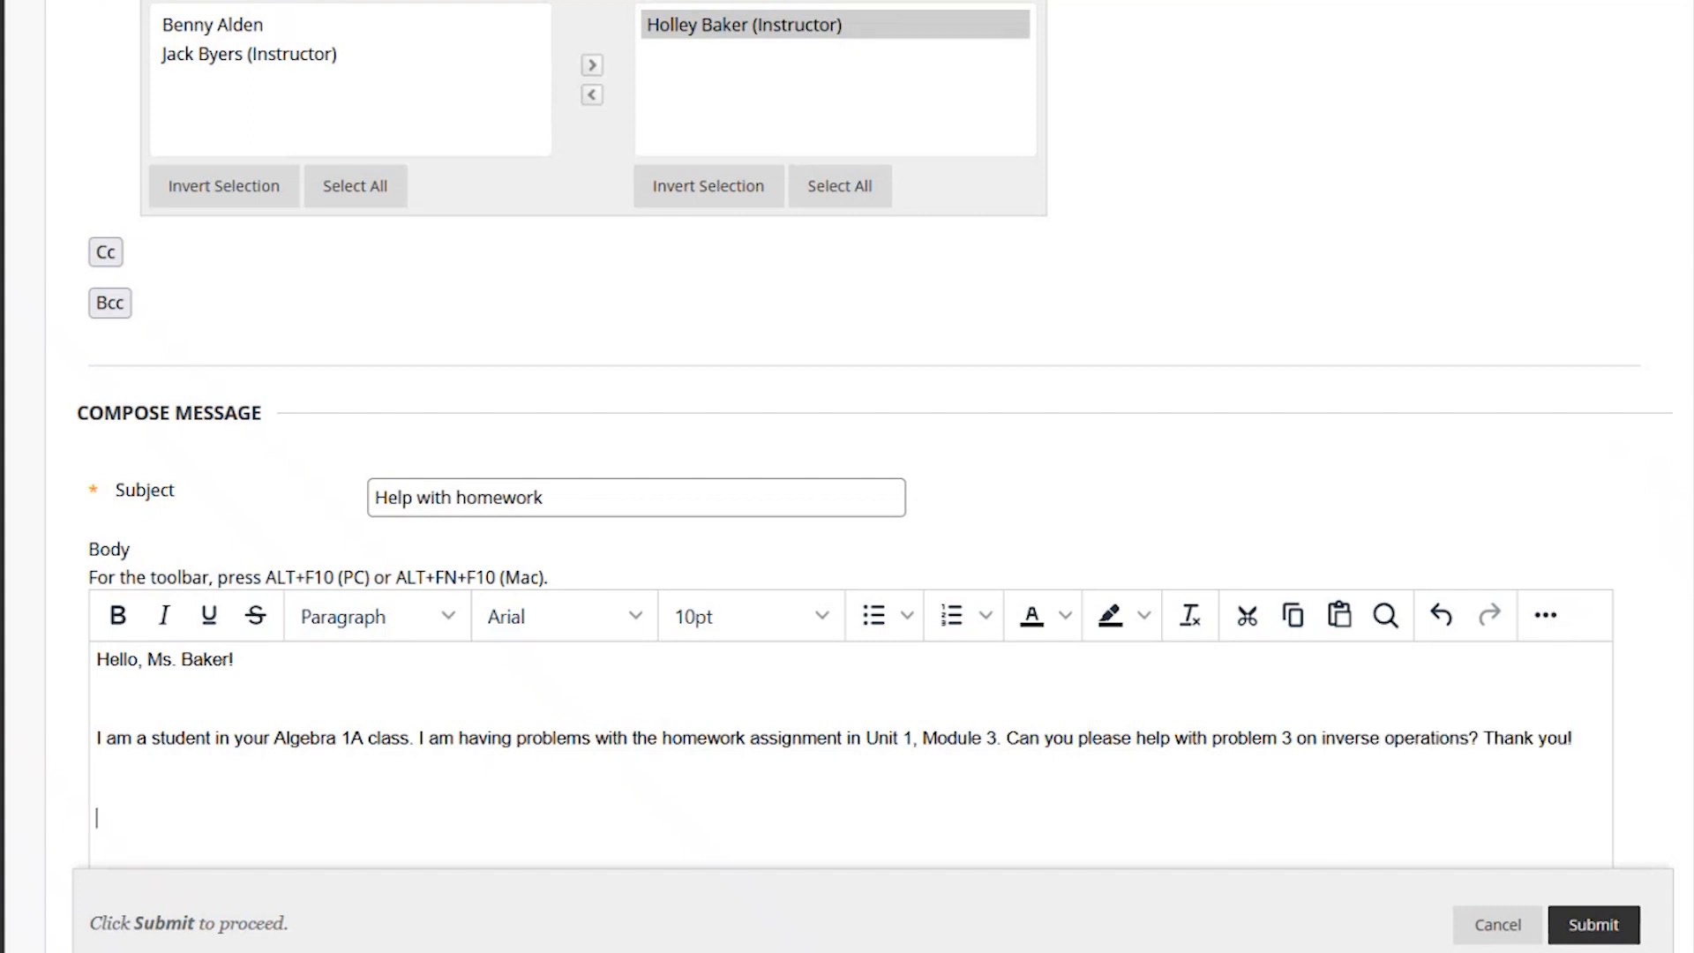
text(Benny Alden)
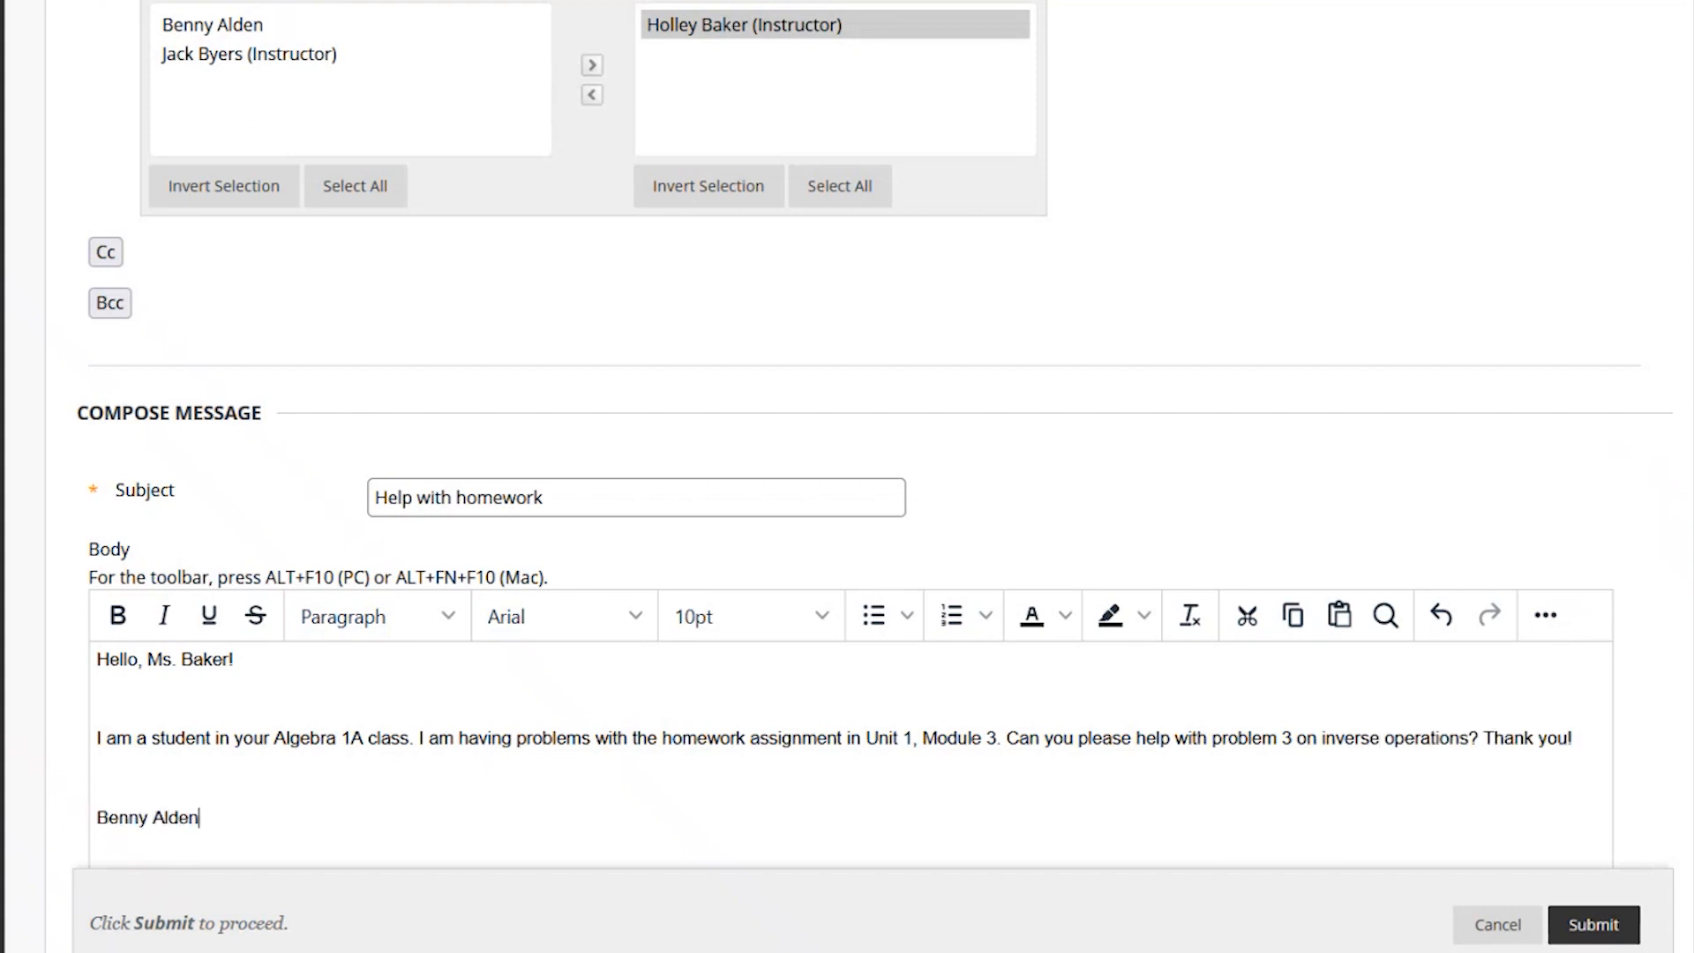
click(1591, 923)
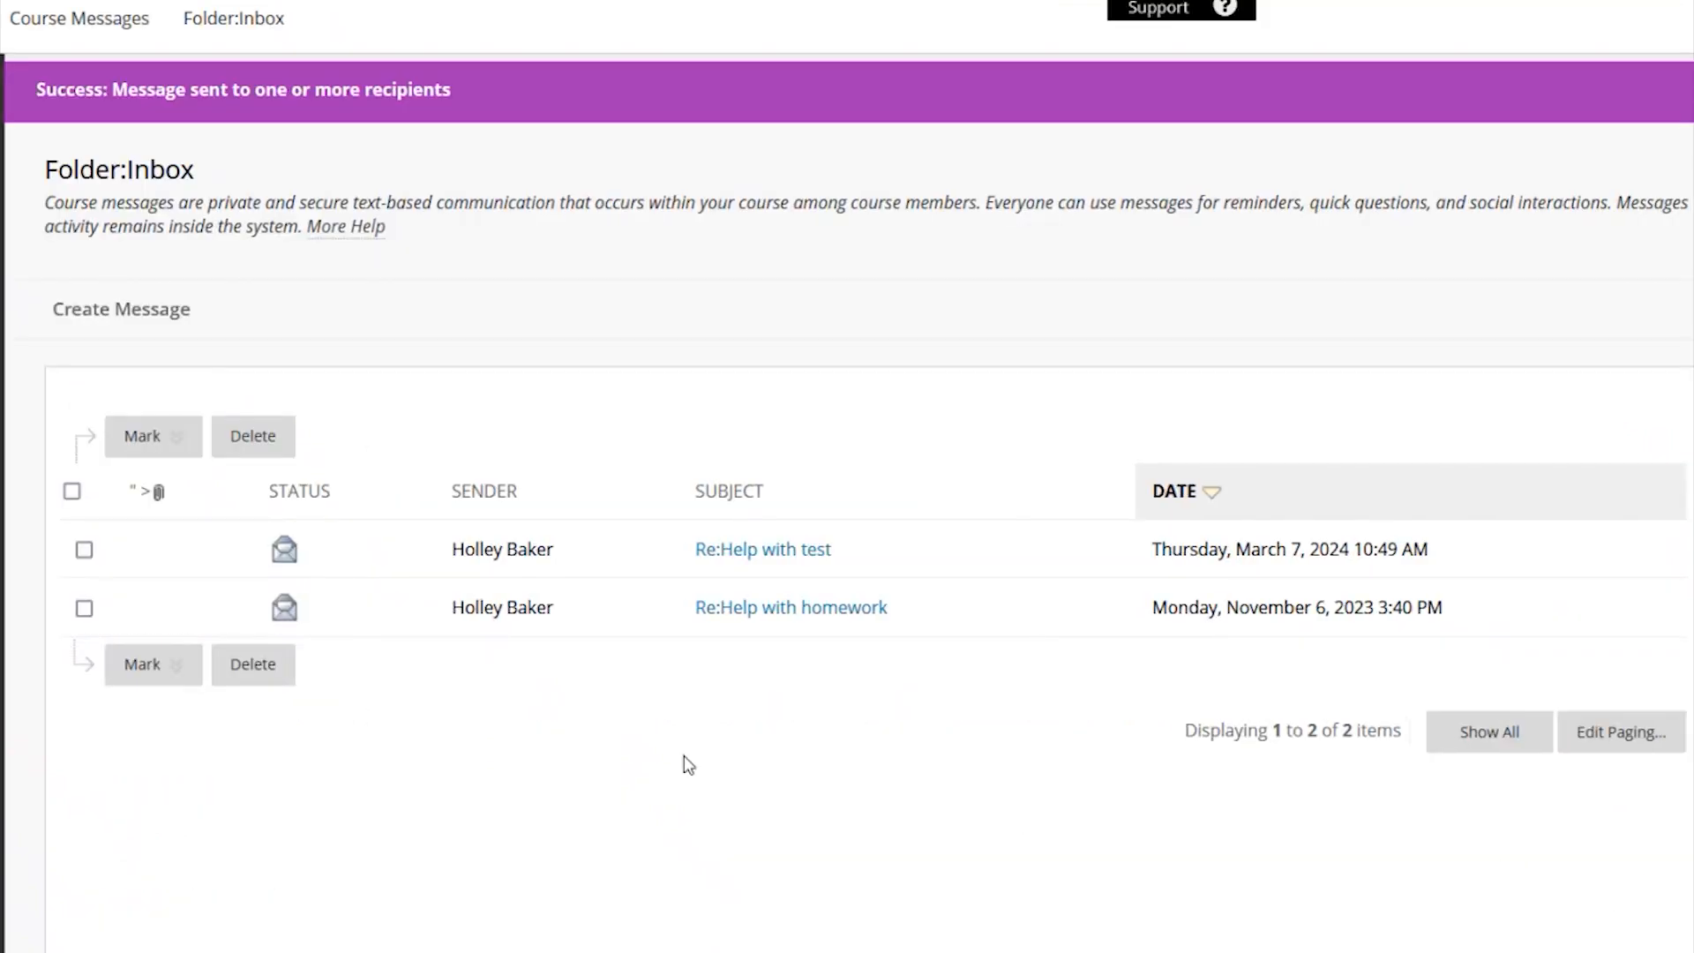
mouse_move(663, 738)
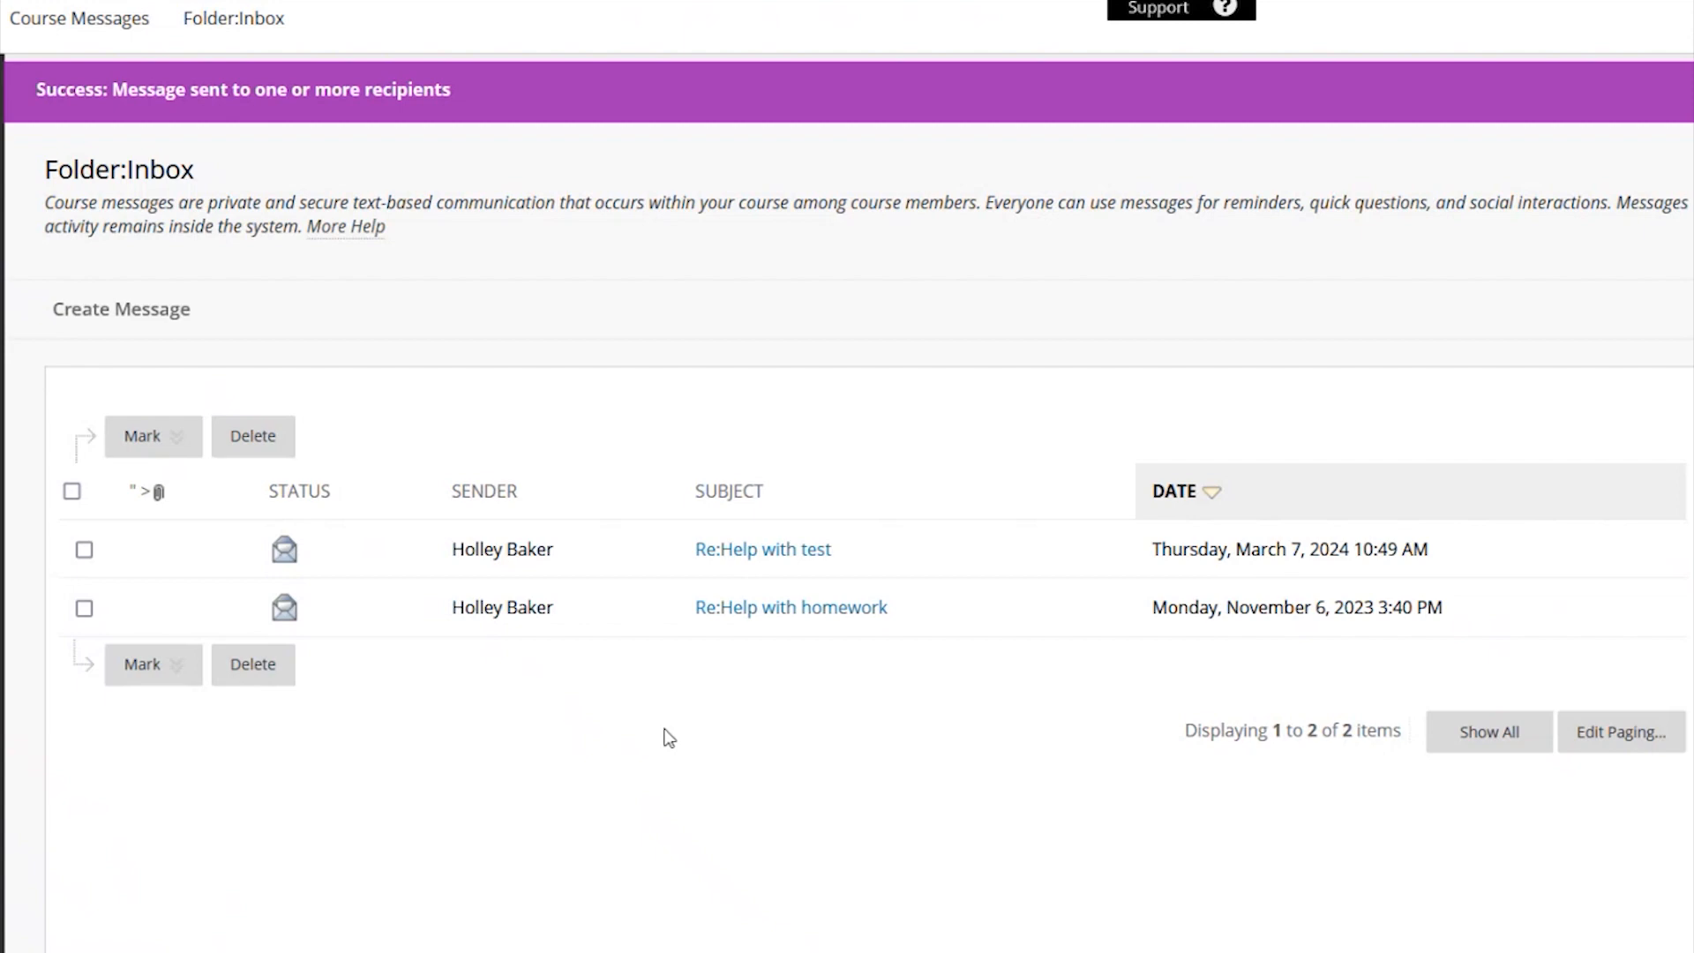